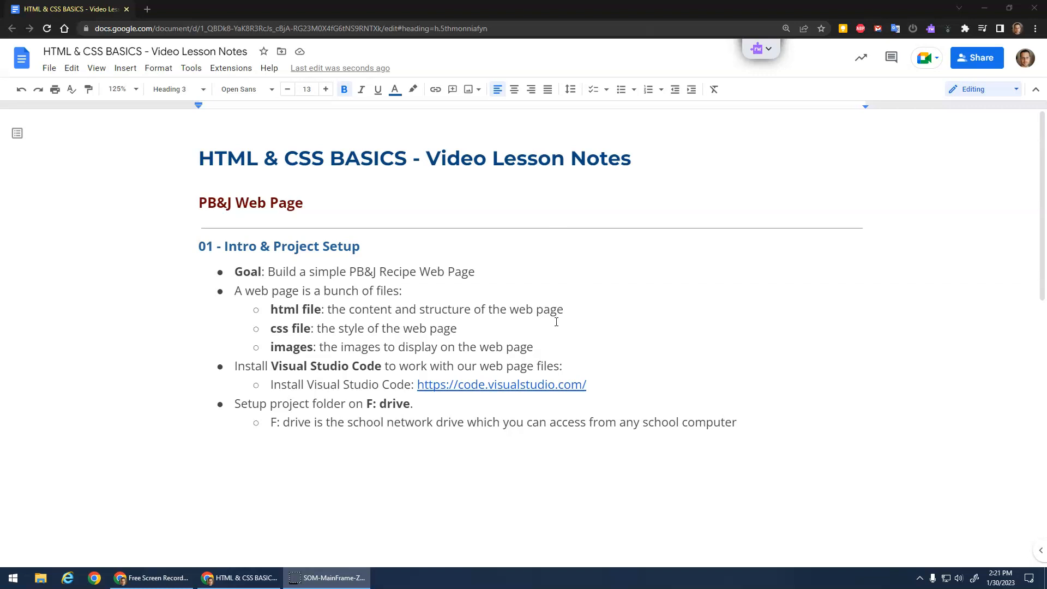
Review the lesson heading and the files list items html, css and images in the notes
{"action": "left_click_drag", "start_coordinate": [198, 159], "coordinate": [324, 159]}
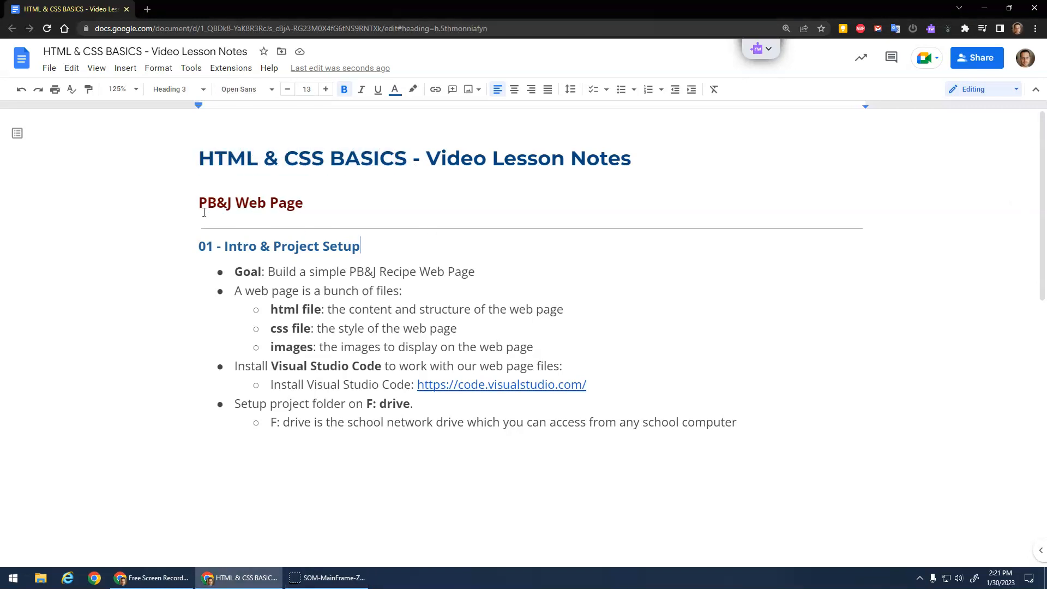
{"action": "left_click_drag", "start_coordinate": [199, 203], "coordinate": [271, 203]}
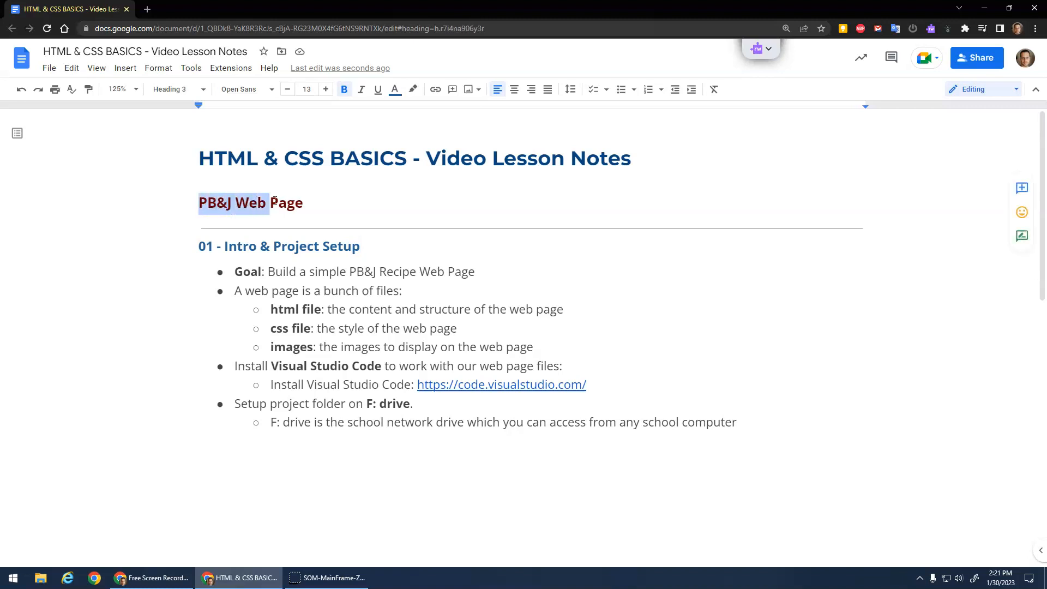
{"action": "left_click", "coordinate": [174, 88]}
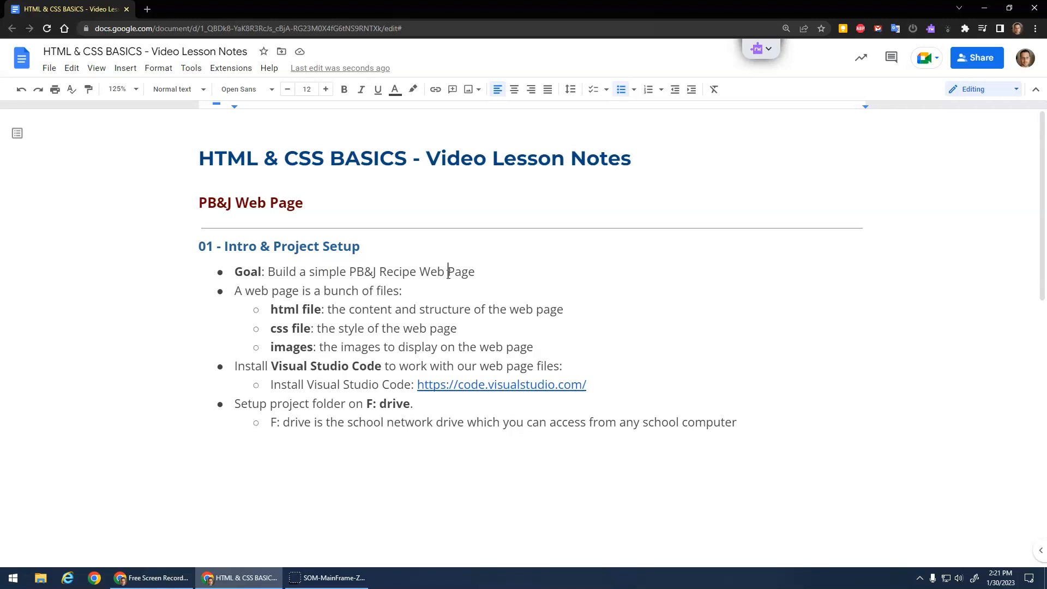
{"action": "double_click", "coordinate": [242, 247]}
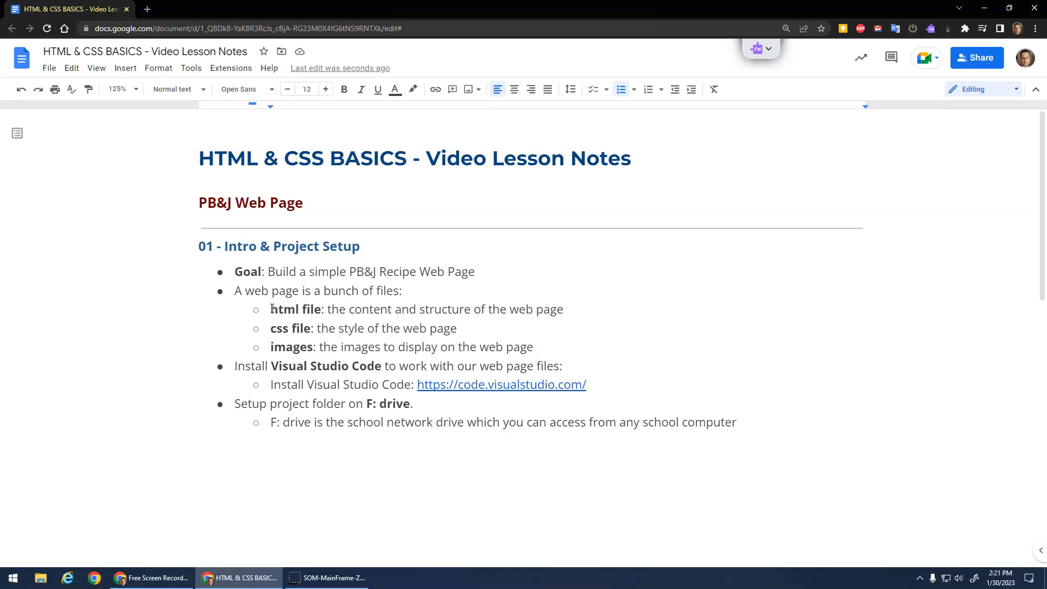
{"action": "double_click", "coordinate": [295, 309]}
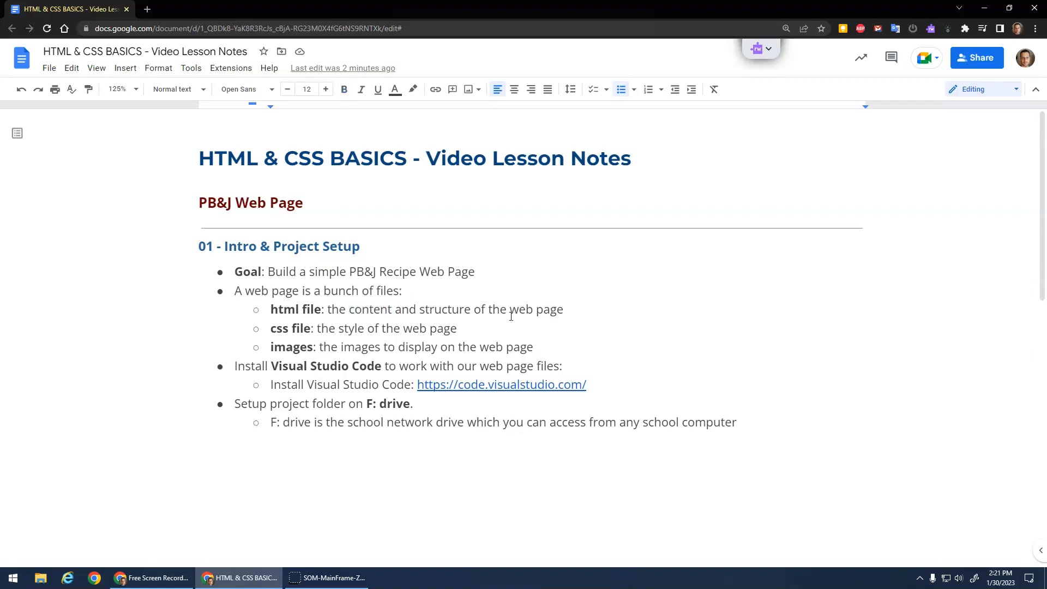
{"action": "double_click", "coordinate": [291, 328]}
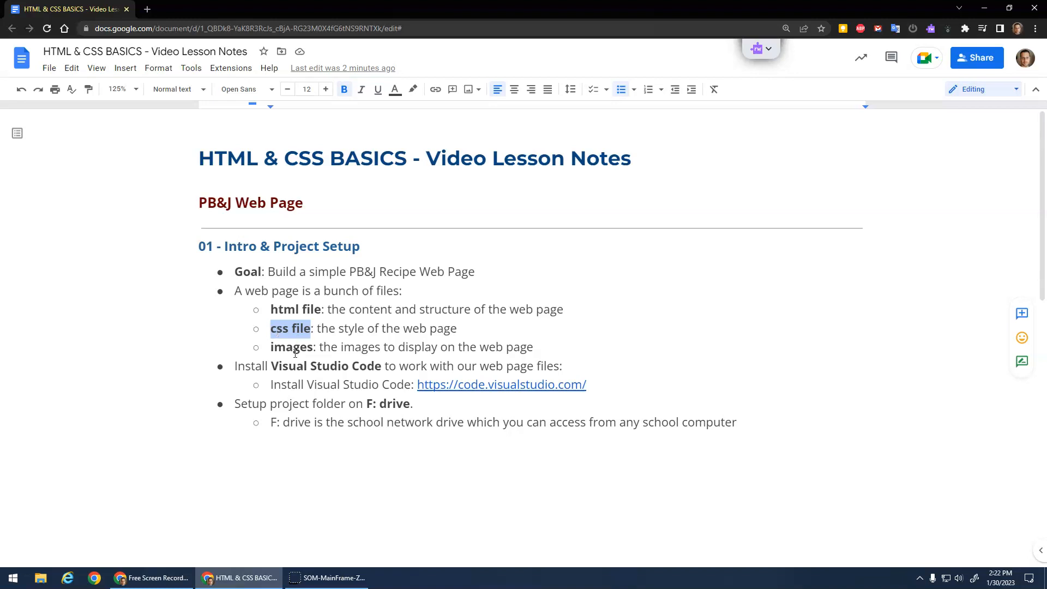
{"action": "double_click", "coordinate": [291, 347]}
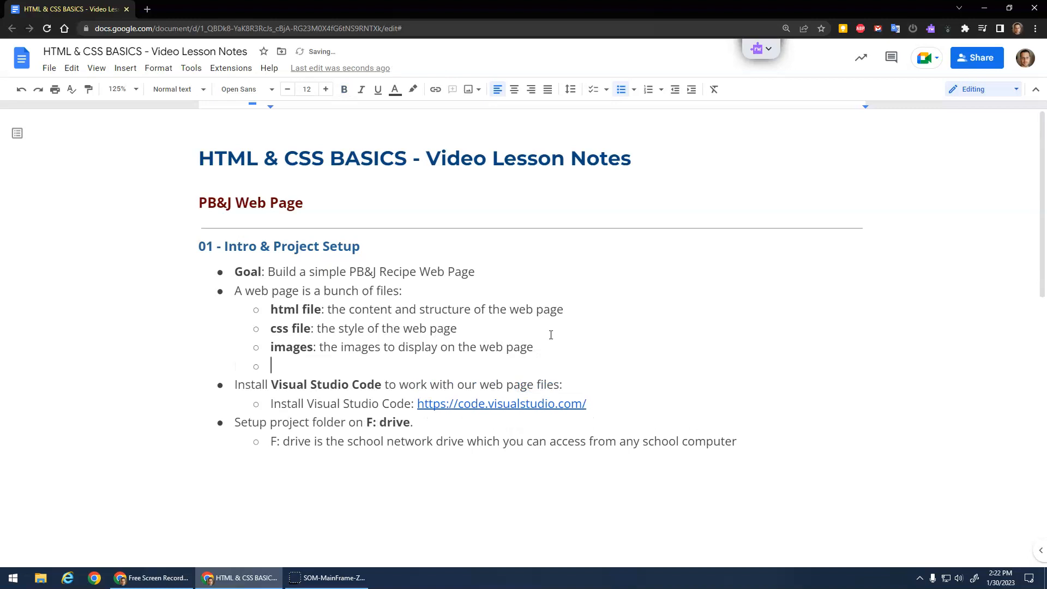
Add the bullet 'Local Development: working on the local machine (local files)' and highlight Visual Studio Code
{"action": "type", "text": "Local Development: working on"}
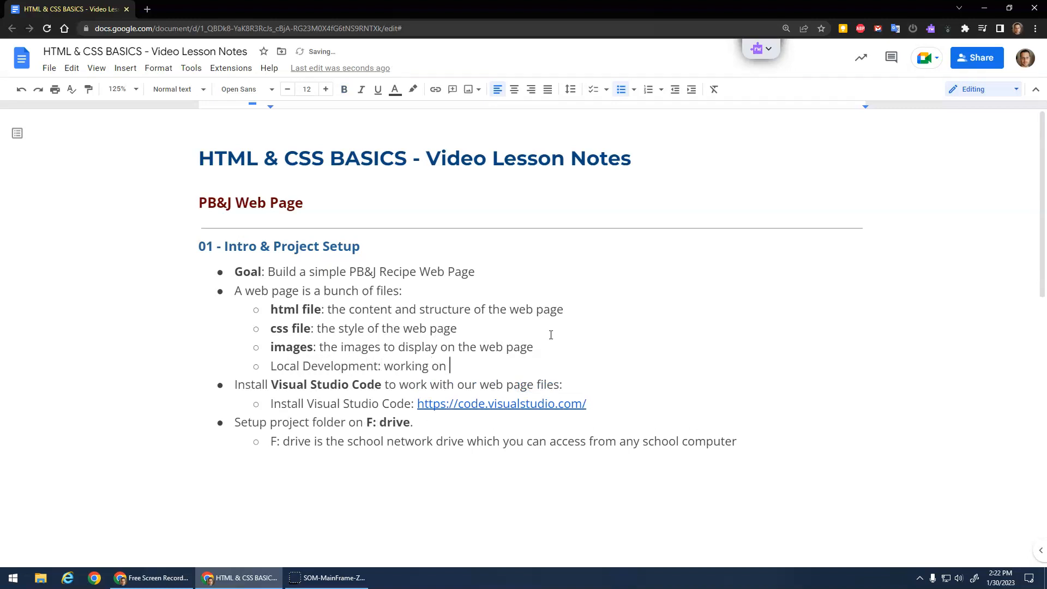
{"action": "type", "text": "the local mach"}
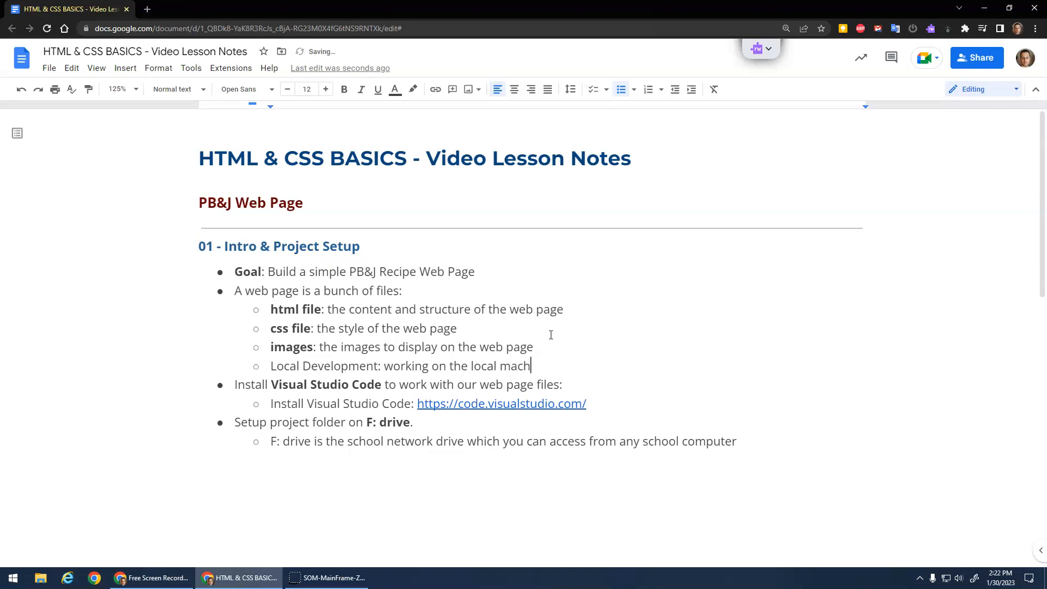
{"action": "type", "text": "ine (local file"}
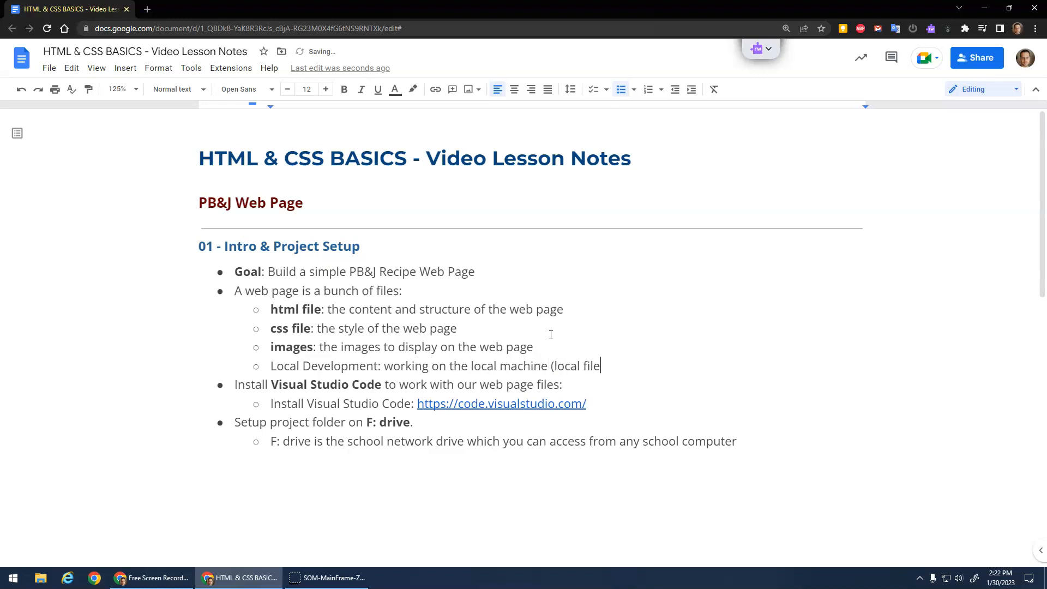
{"action": "type", "text": "s)"}
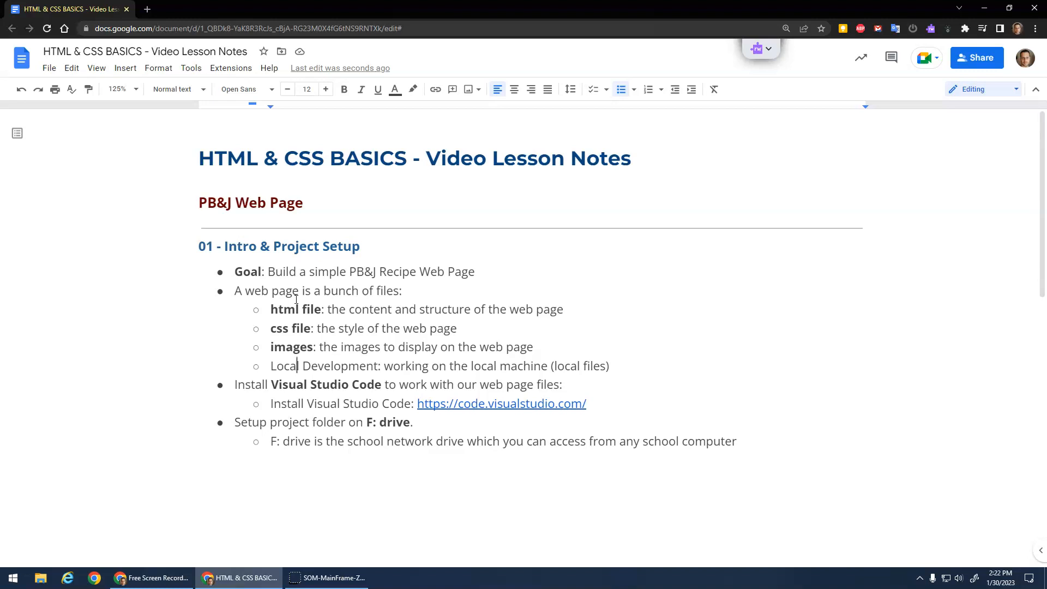
{"action": "double_click", "coordinate": [293, 384]}
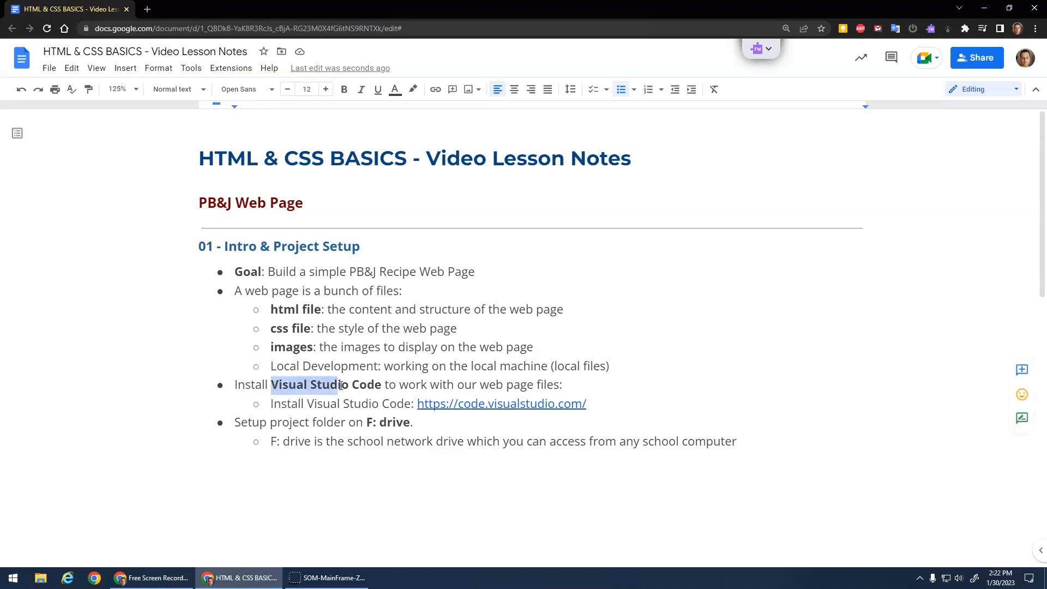
{"action": "left_click", "coordinate": [344, 88]}
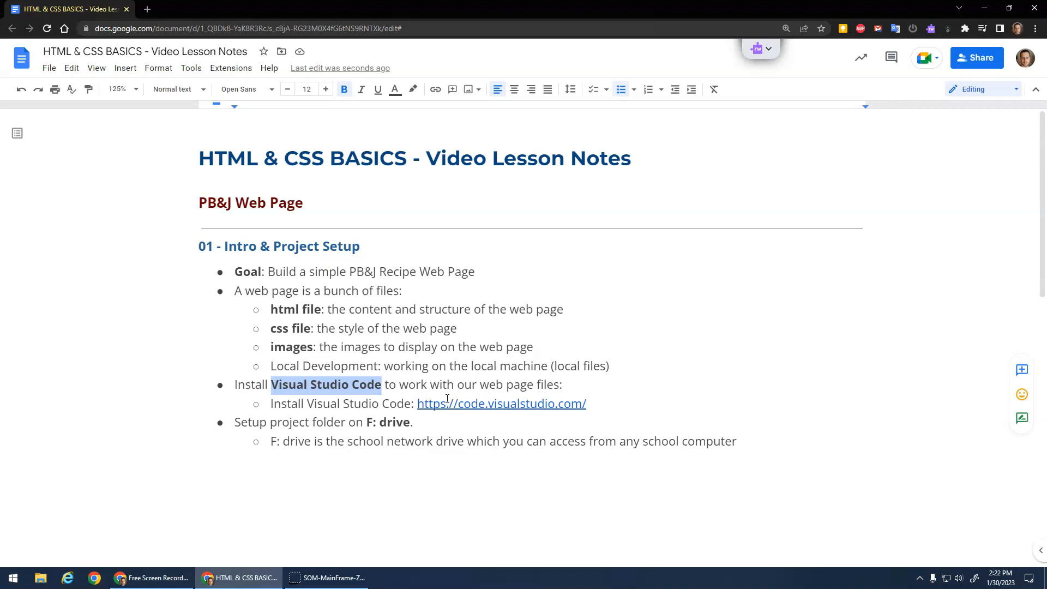
{"action": "mouse_move", "coordinate": [330, 385]}
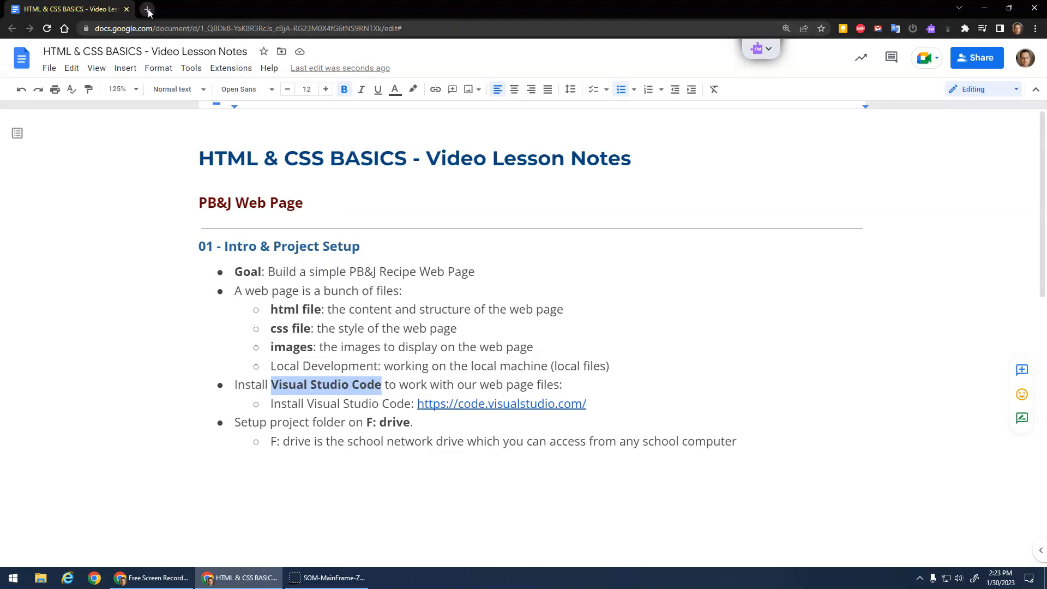
Reach code.visualstudio.com in a new tab and download the VS Code installer for Windows
{"action": "left_click", "coordinate": [147, 12]}
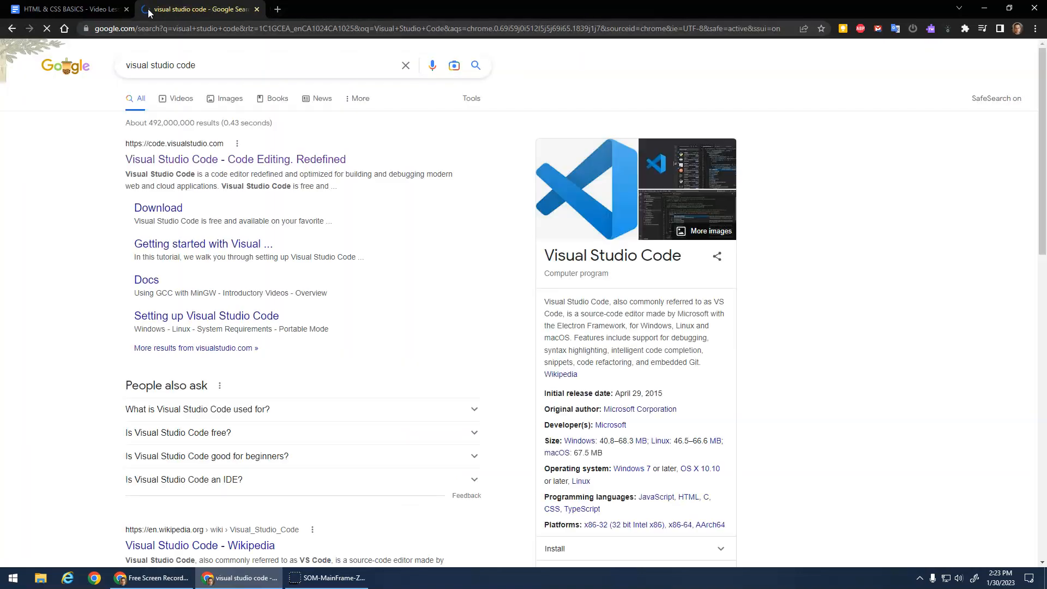
{"action": "left_click", "coordinate": [236, 159]}
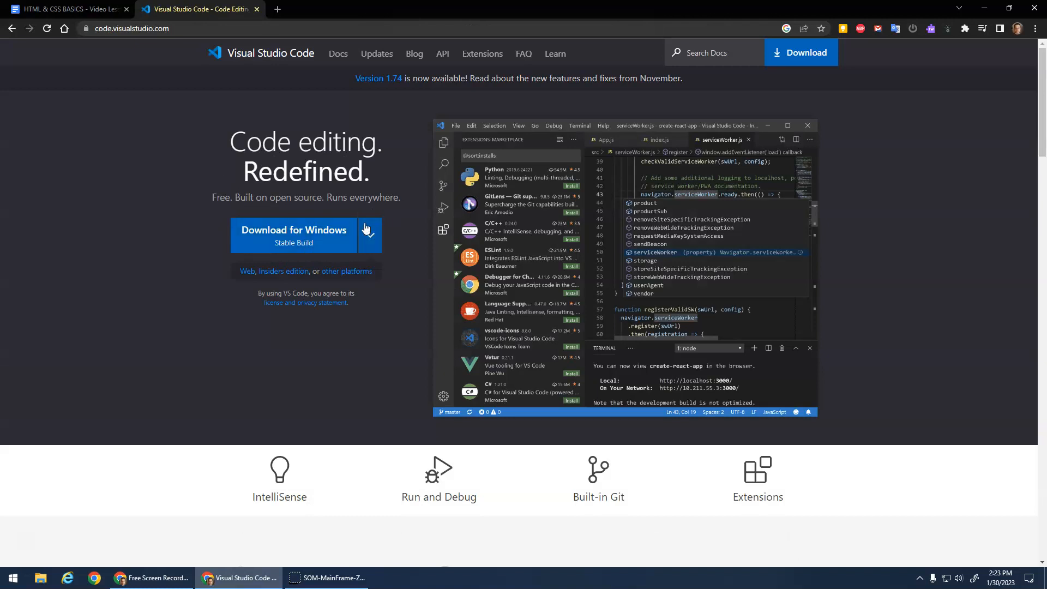
{"action": "left_click", "coordinate": [293, 230]}
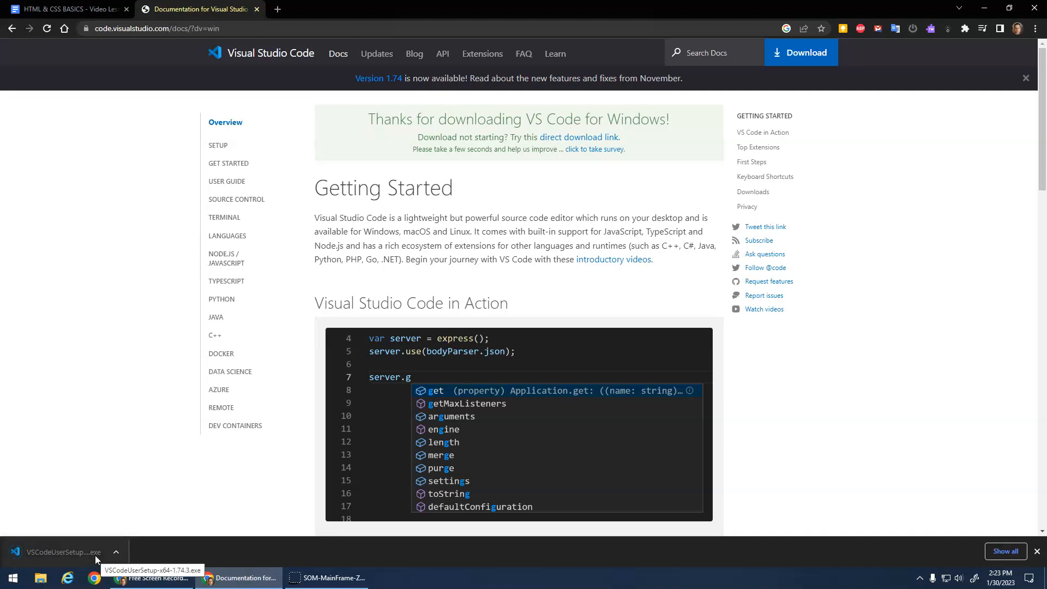
Run the installer, keep default location and start menu folder, and enable Open with Code
{"action": "left_click", "coordinate": [60, 552]}
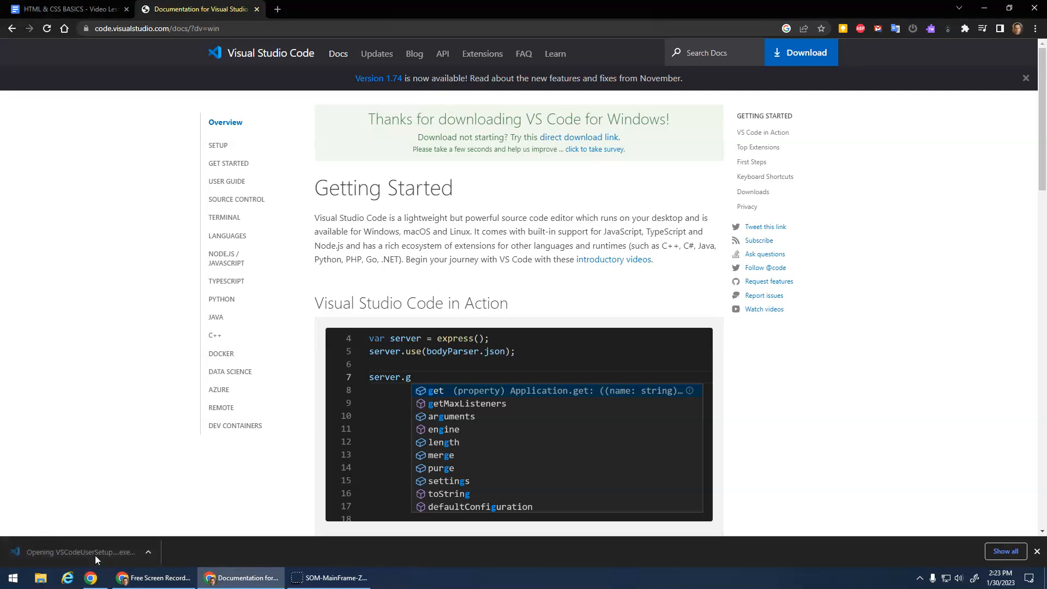
{"action": "left_click", "coordinate": [76, 552]}
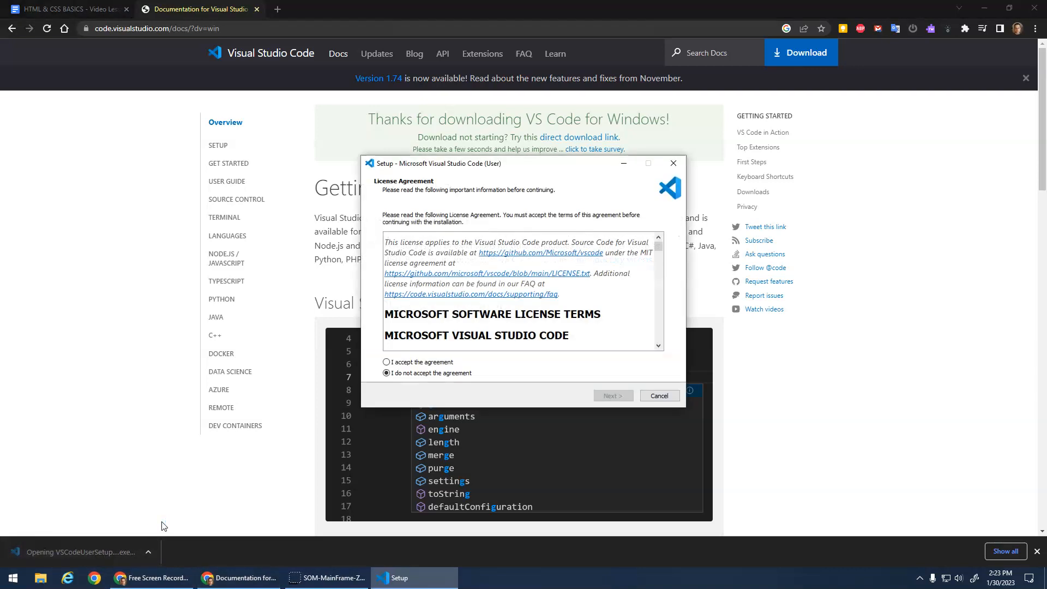
{"action": "scroll", "scroll_direction": "down", "scroll_amount": 3}
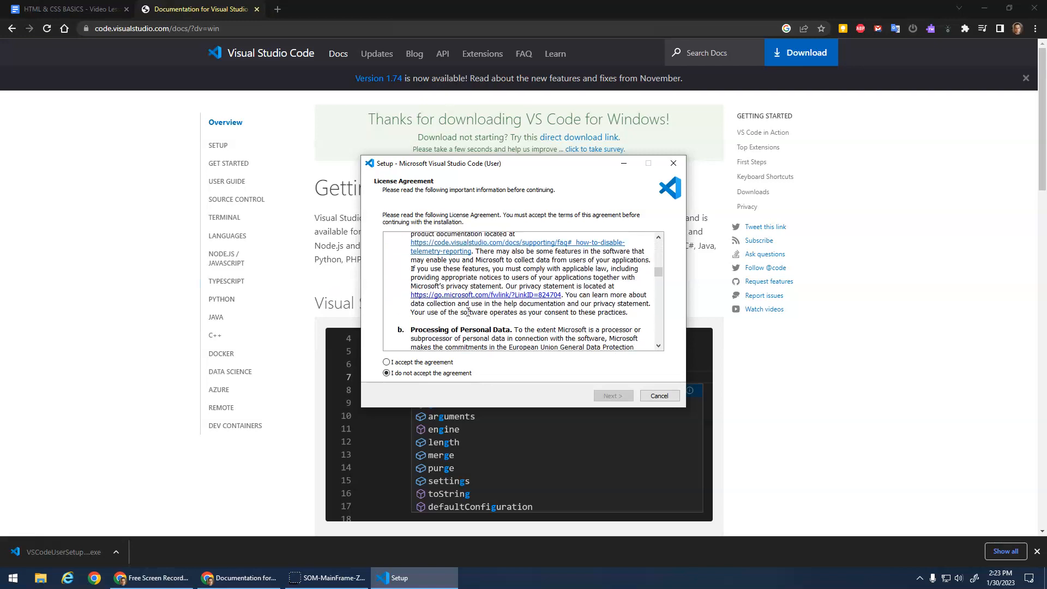
{"action": "scroll", "scroll_direction": "down", "scroll_amount": 3}
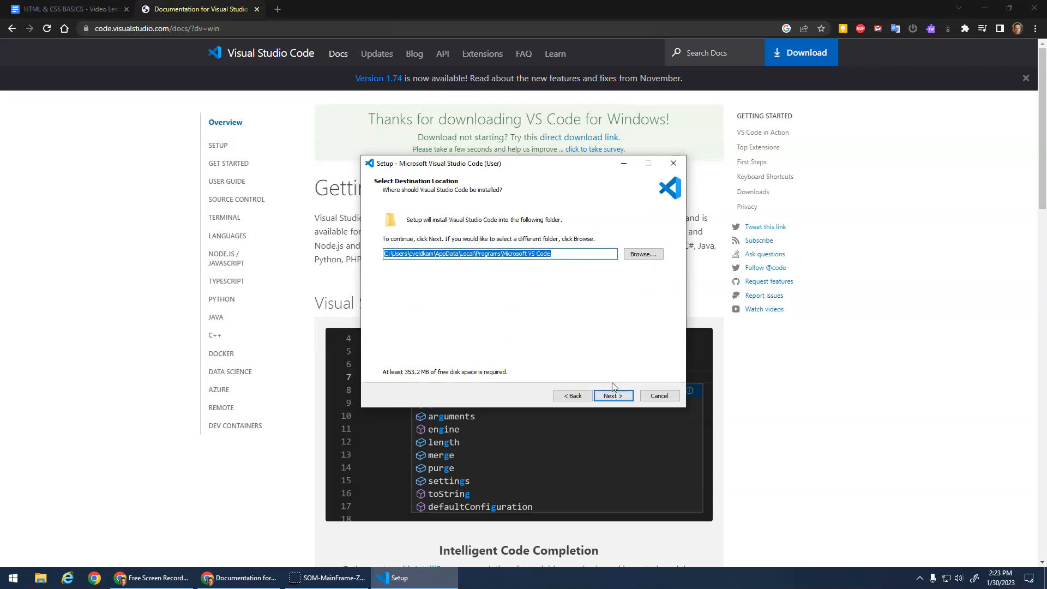
{"action": "left_click", "coordinate": [611, 395]}
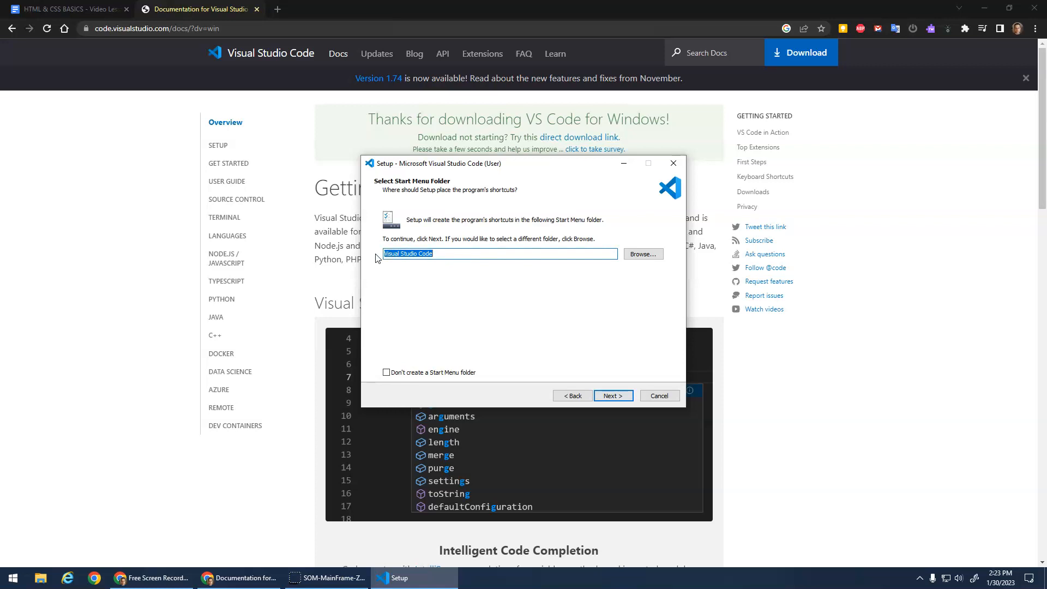
{"action": "left_click", "coordinate": [612, 395]}
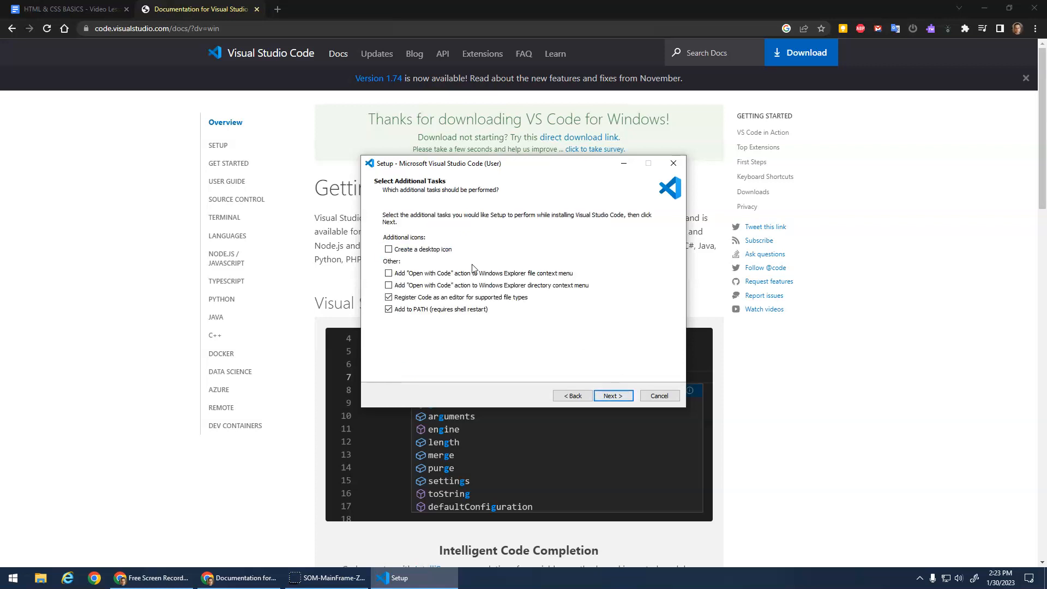
{"action": "left_click", "coordinate": [389, 272]}
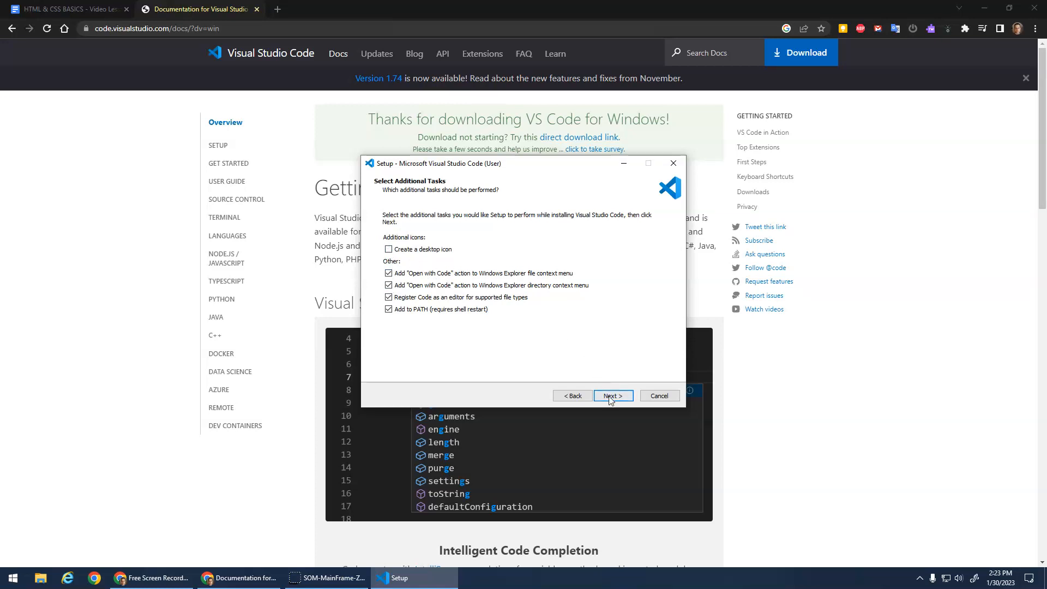
Install VS Code and finish setup with Launch Visual Studio Code kept on
{"action": "left_click", "coordinate": [612, 395]}
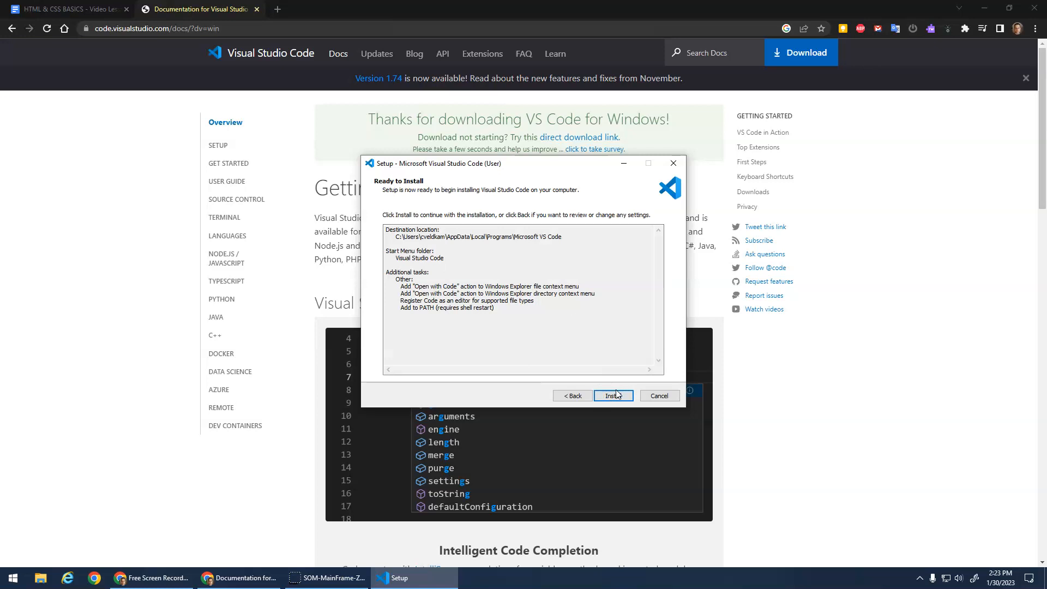
{"action": "left_click", "coordinate": [612, 395]}
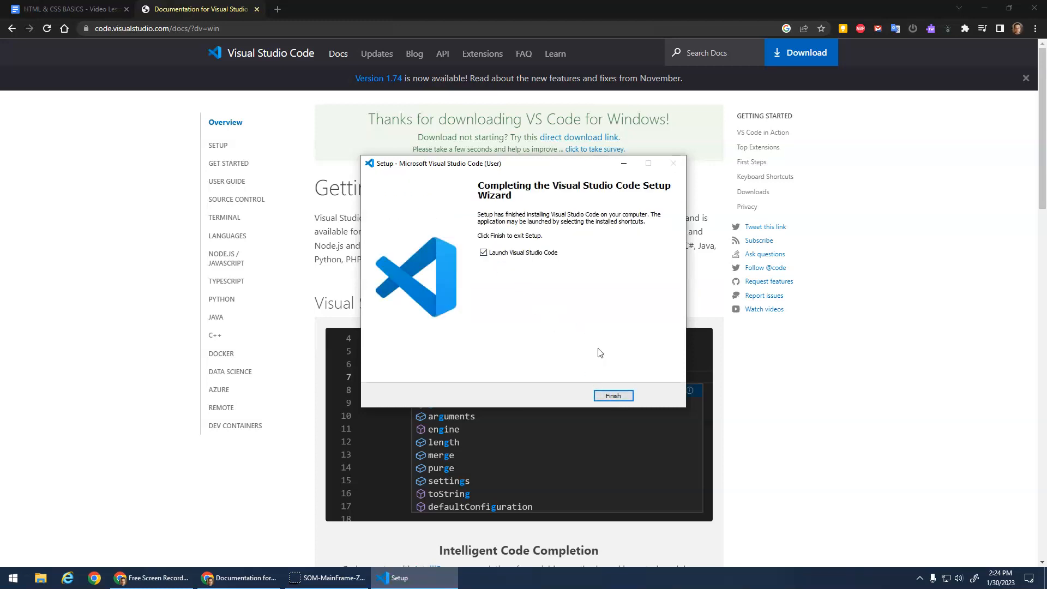
{"action": "left_click", "coordinate": [612, 395]}
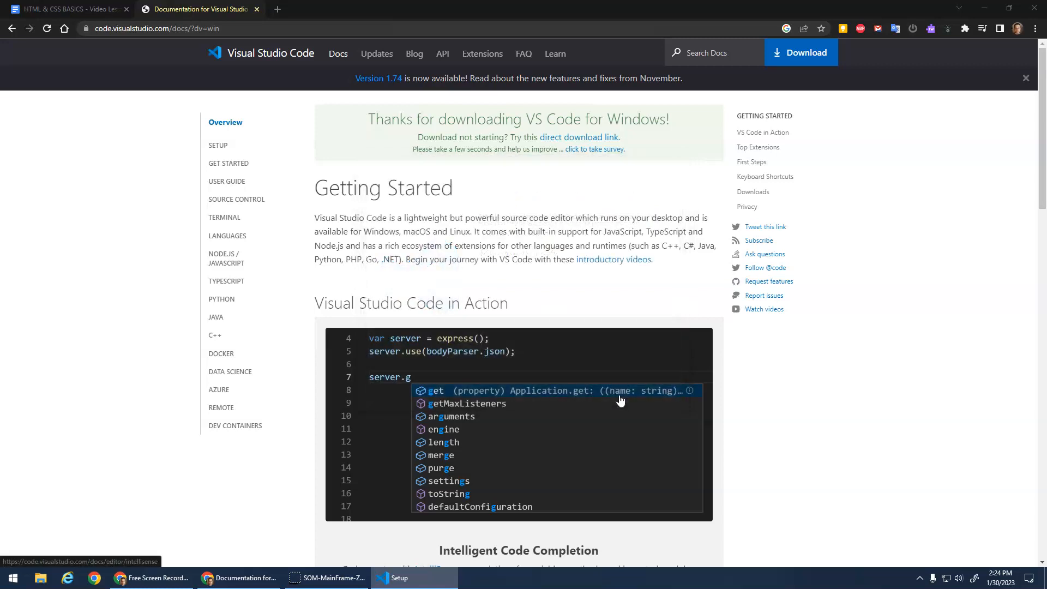
Bring up the newly launched VS Code and dismiss its Get Started welcome page
{"action": "left_click", "coordinate": [414, 578]}
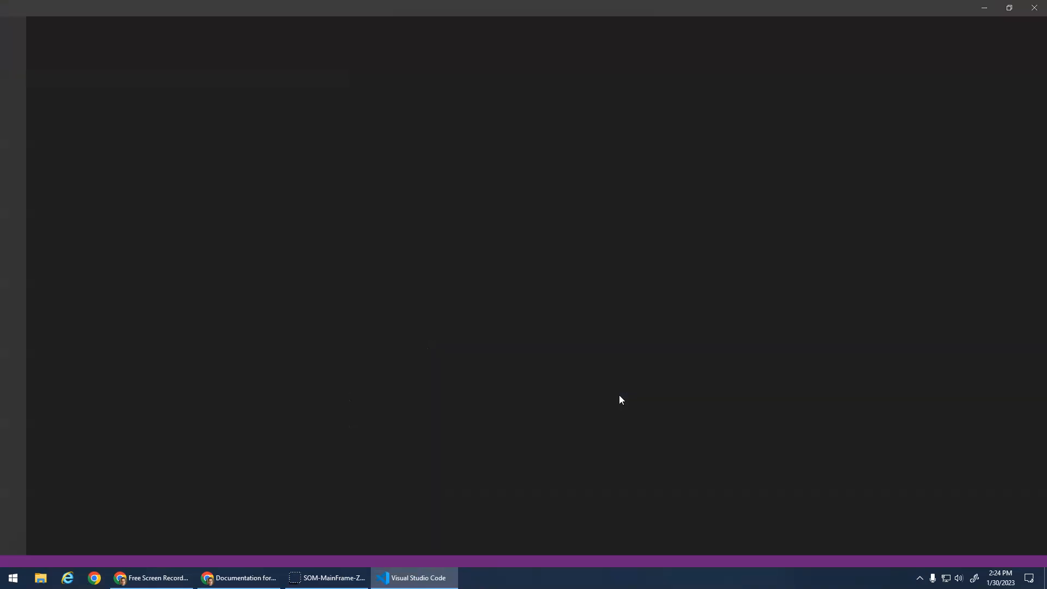
{"action": "left_click", "coordinate": [414, 578]}
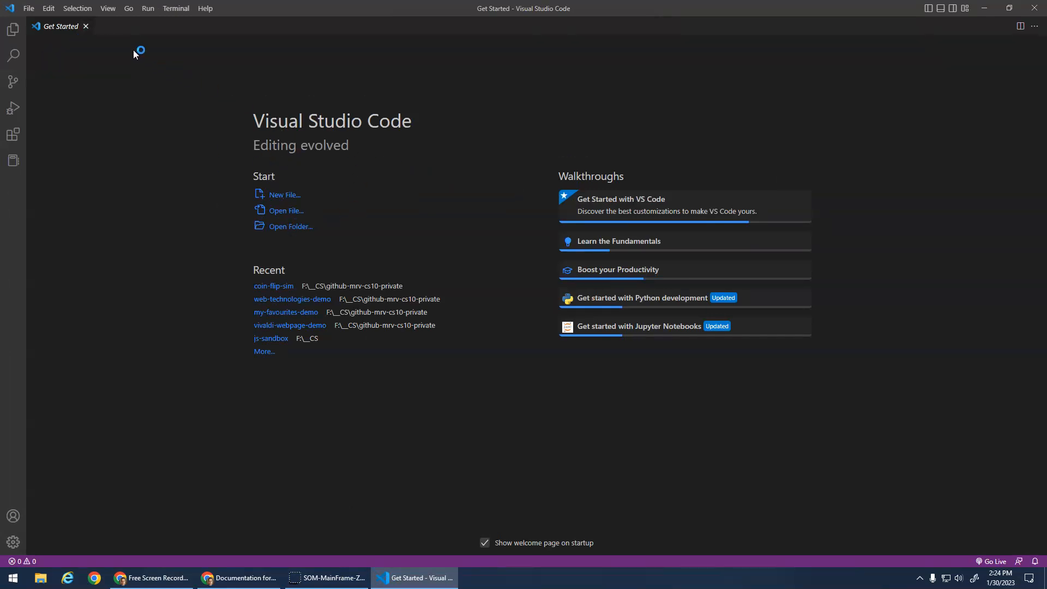
{"action": "left_click", "coordinate": [85, 26]}
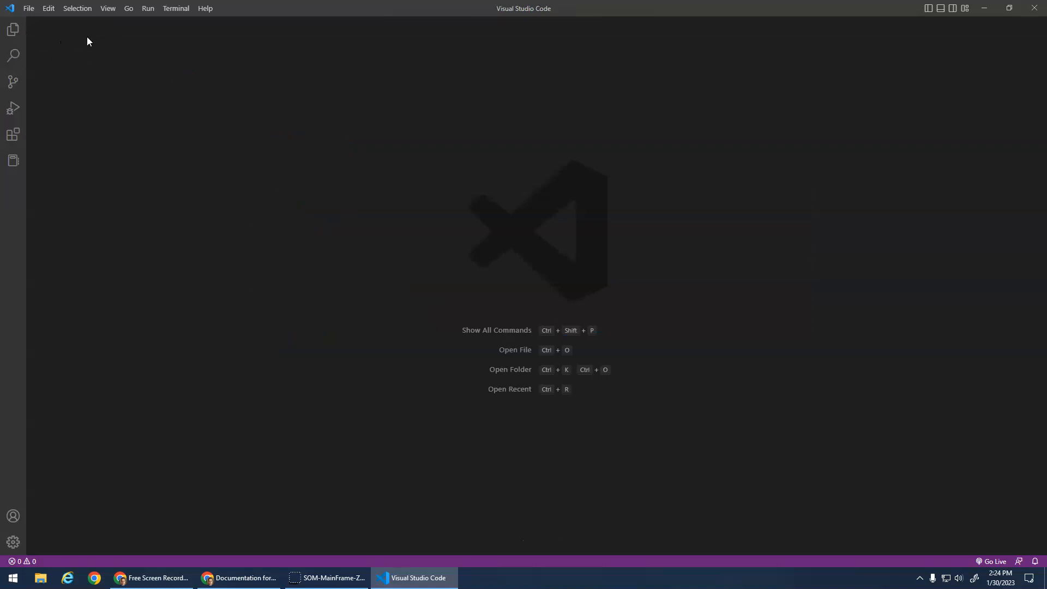
{"action": "mouse_move", "coordinate": [338, 519]}
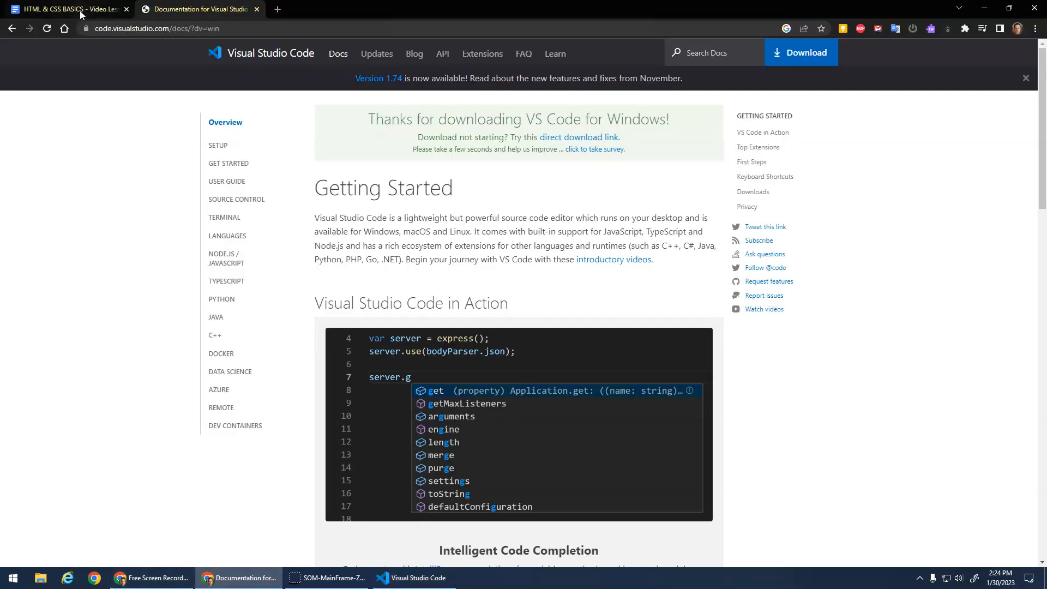
Return to the lesson notes, highlight the 'Setup project folder on F: drive' step and bring up File Explorer
{"action": "left_click", "coordinate": [67, 9]}
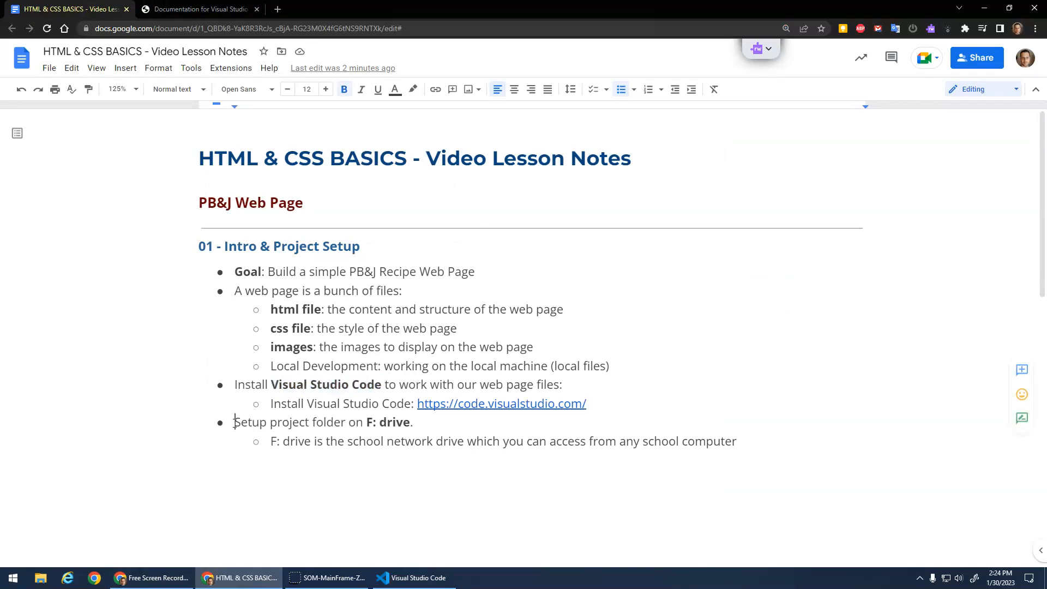
{"action": "triple_click", "coordinate": [323, 423]}
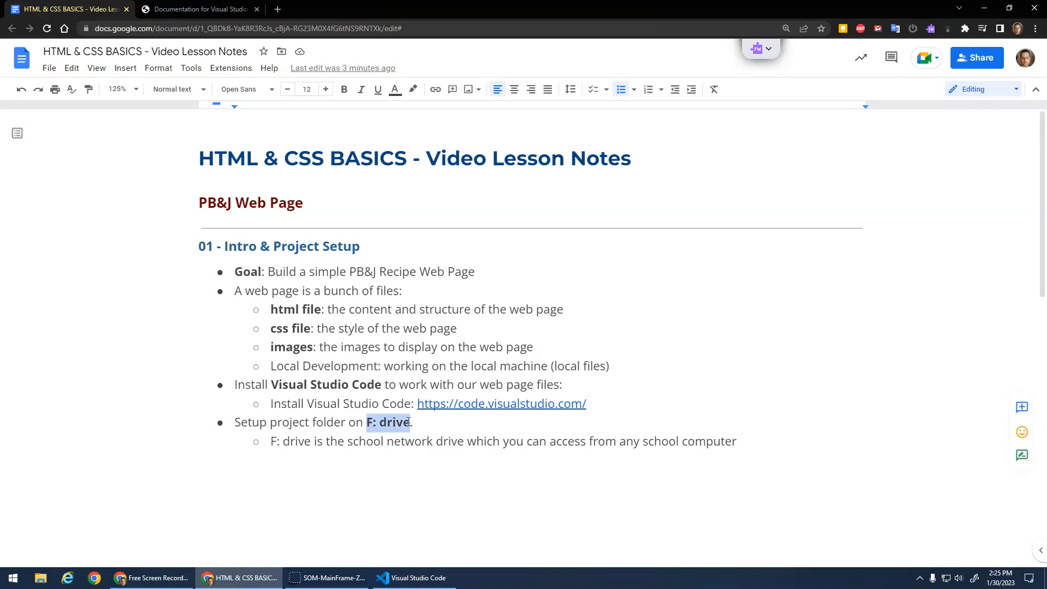
{"action": "left_click", "coordinate": [344, 89]}
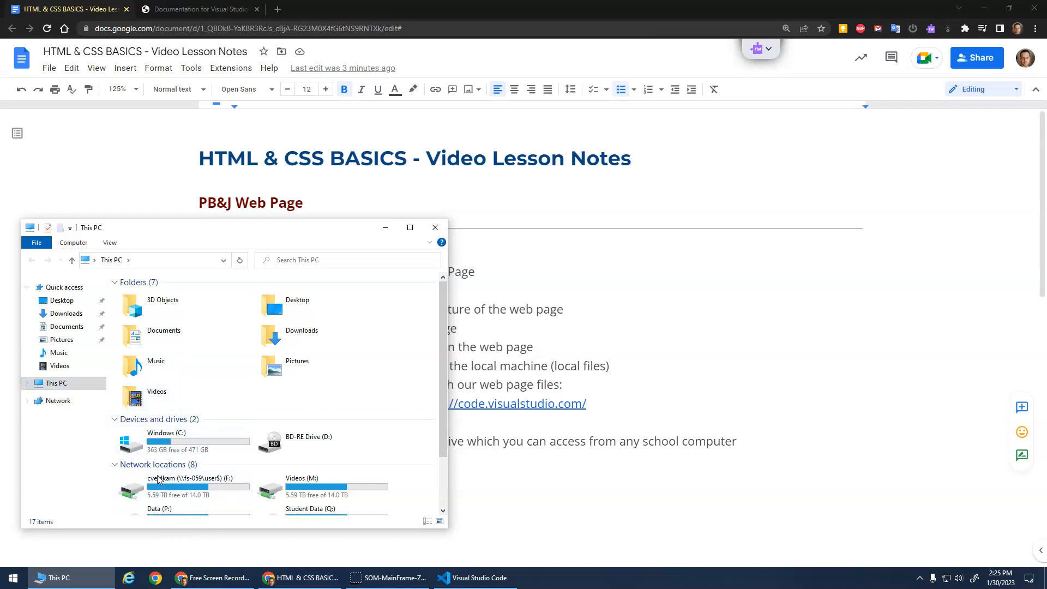
{"action": "mouse_move", "coordinate": [155, 484]}
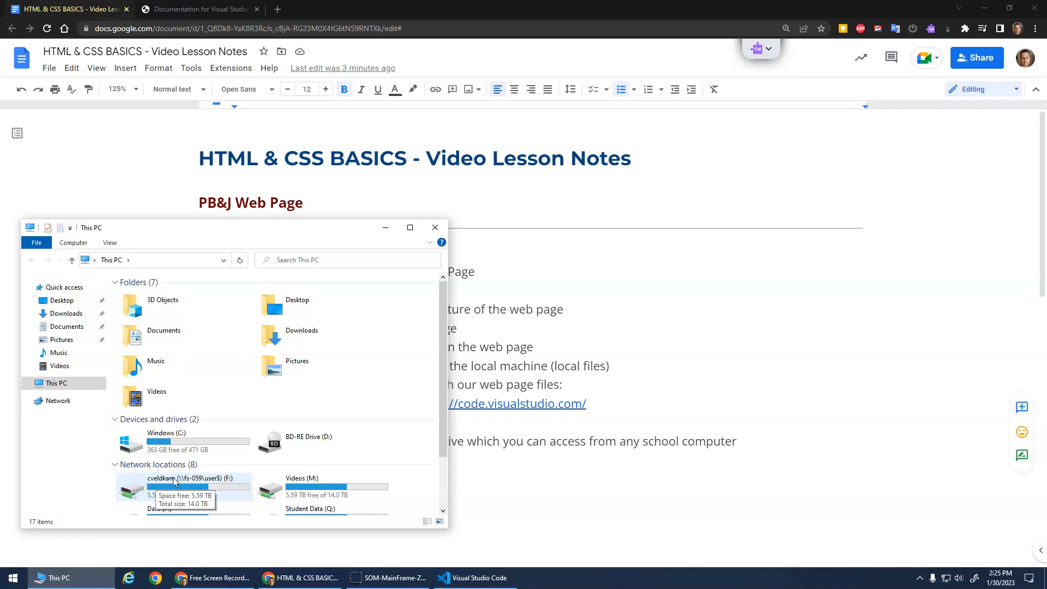
On the F: network drive create a folder named CS10-Veldkamp and enter it
{"action": "double_click", "coordinate": [177, 486]}
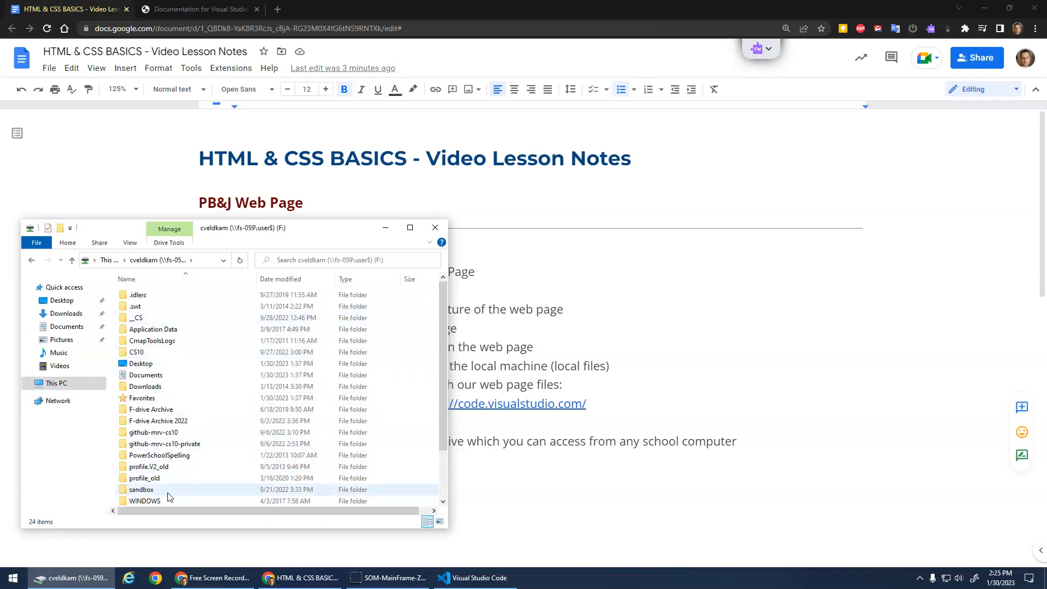
{"action": "left_click", "coordinate": [141, 364]}
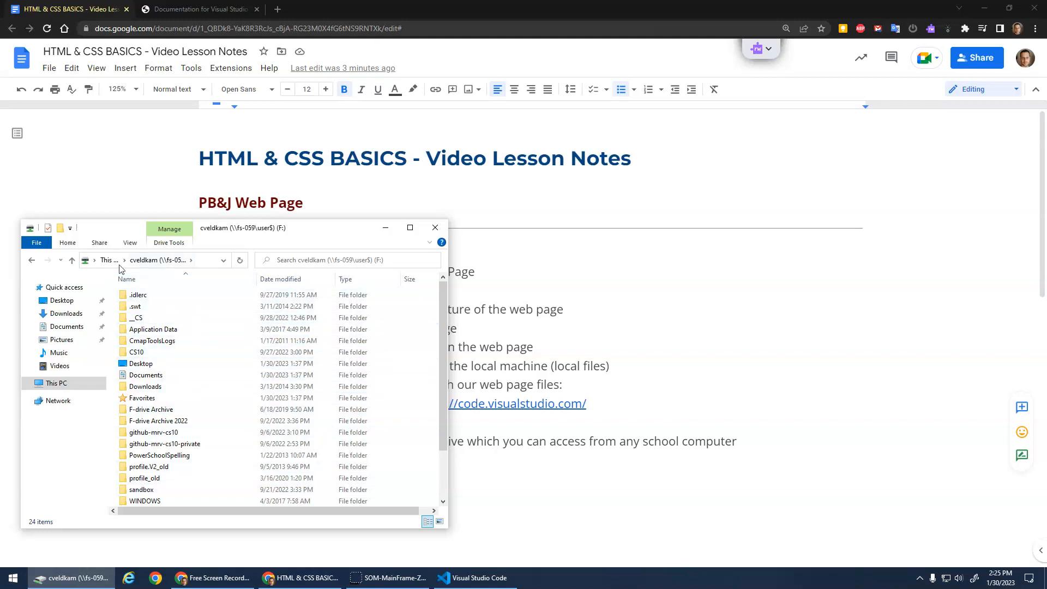
{"action": "mouse_move", "coordinate": [60, 228]}
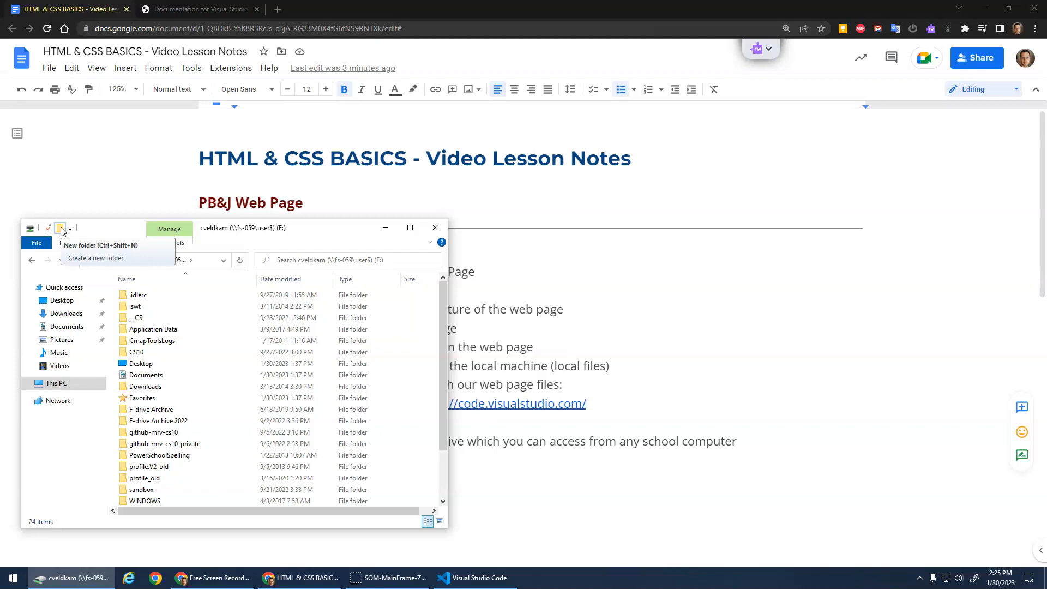
{"action": "left_click", "coordinate": [60, 228]}
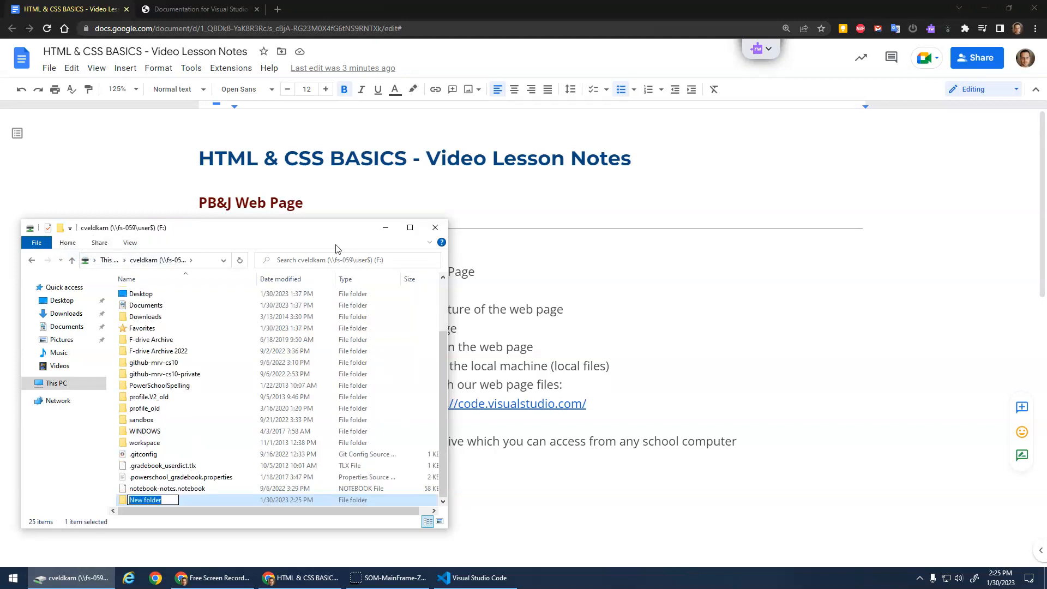
{"action": "type", "text": "CS10"}
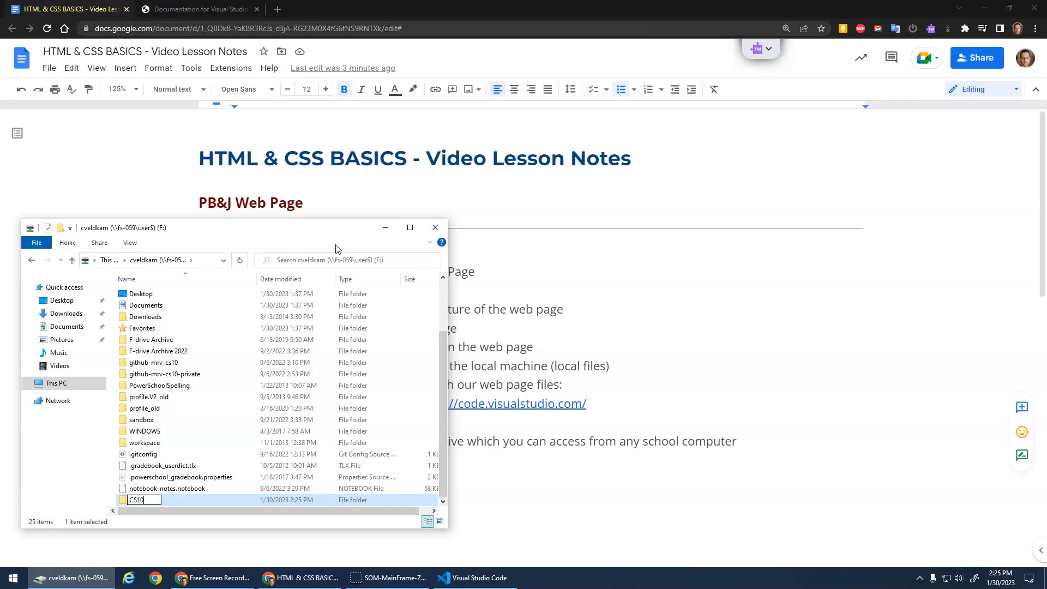
{"action": "type", "text": "-"}
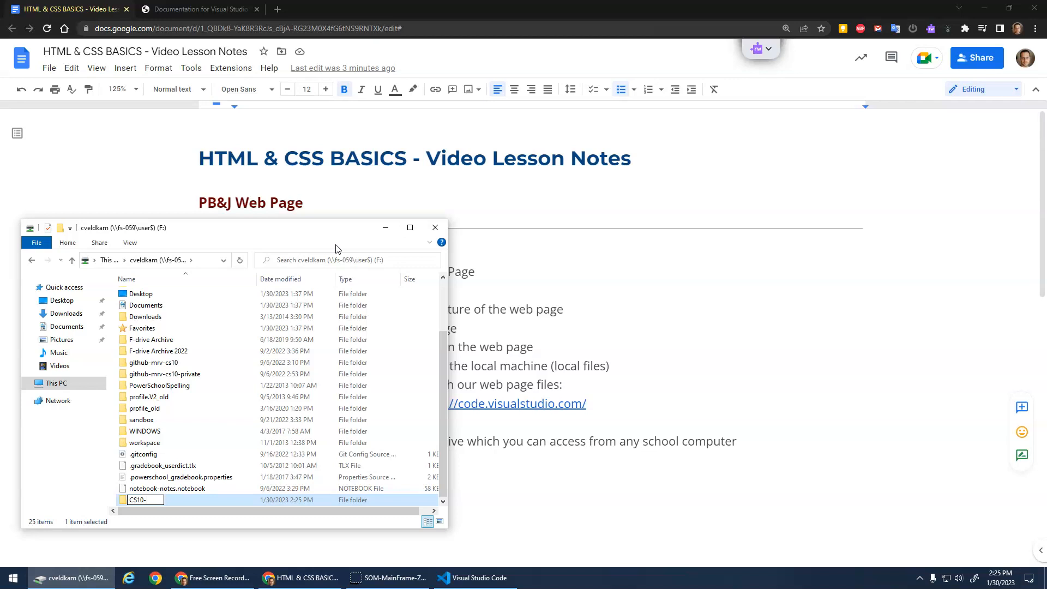
{"action": "type", "text": "Veldkamp"}
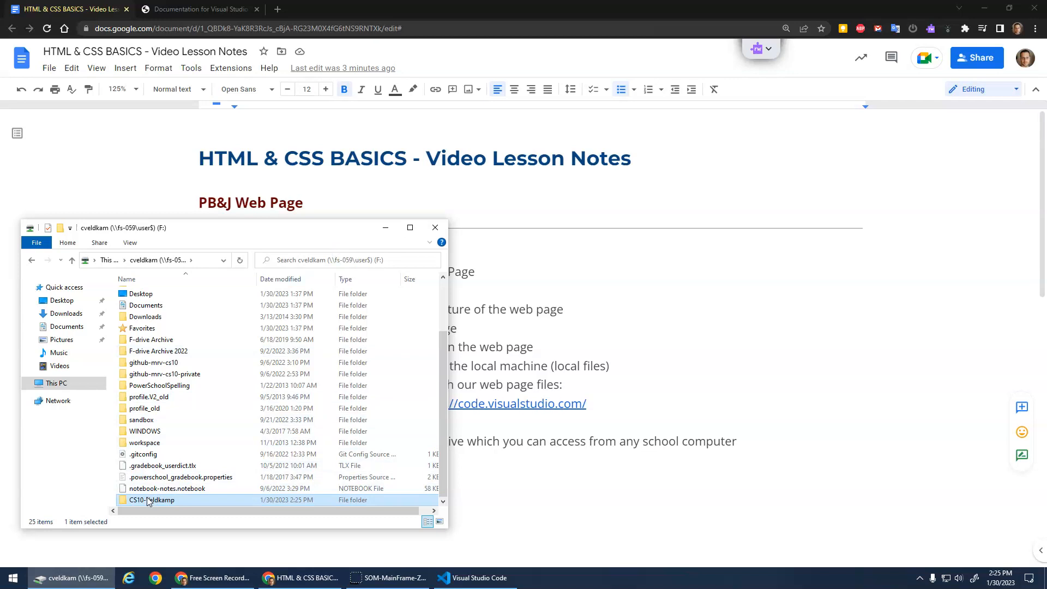
{"action": "double_click", "coordinate": [150, 500]}
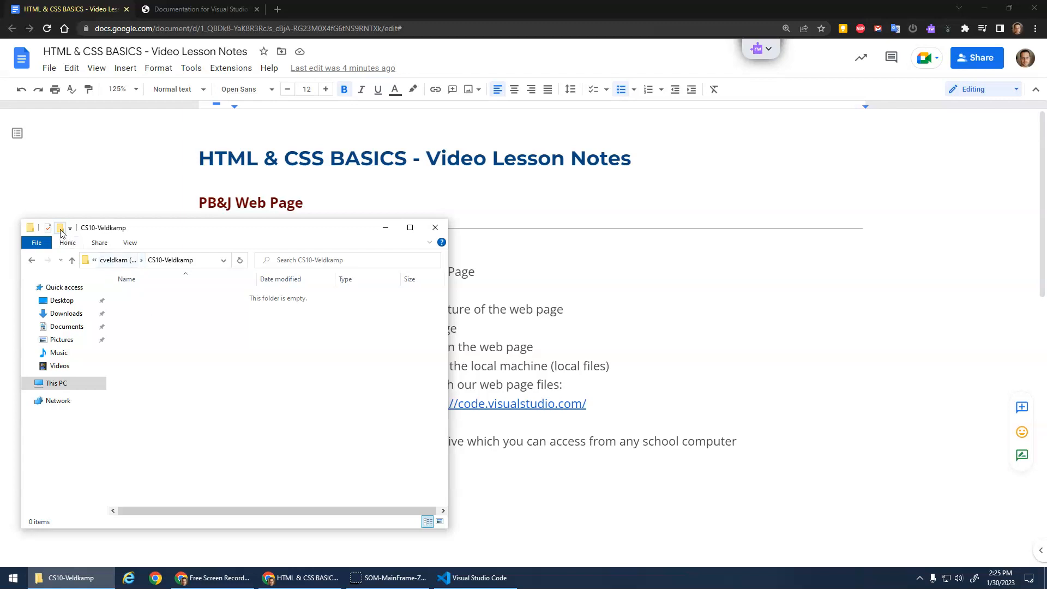
Create a PB&J-Recipe subfolder, show it is empty and go back to the course folder
{"action": "left_click", "coordinate": [59, 228]}
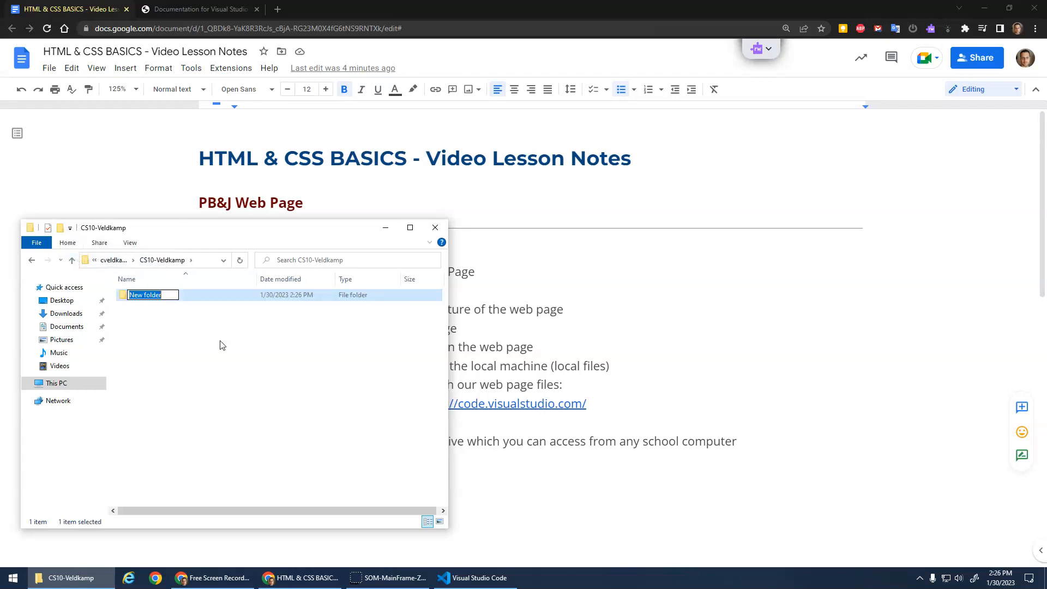
{"action": "type", "text": "PB&J-W"}
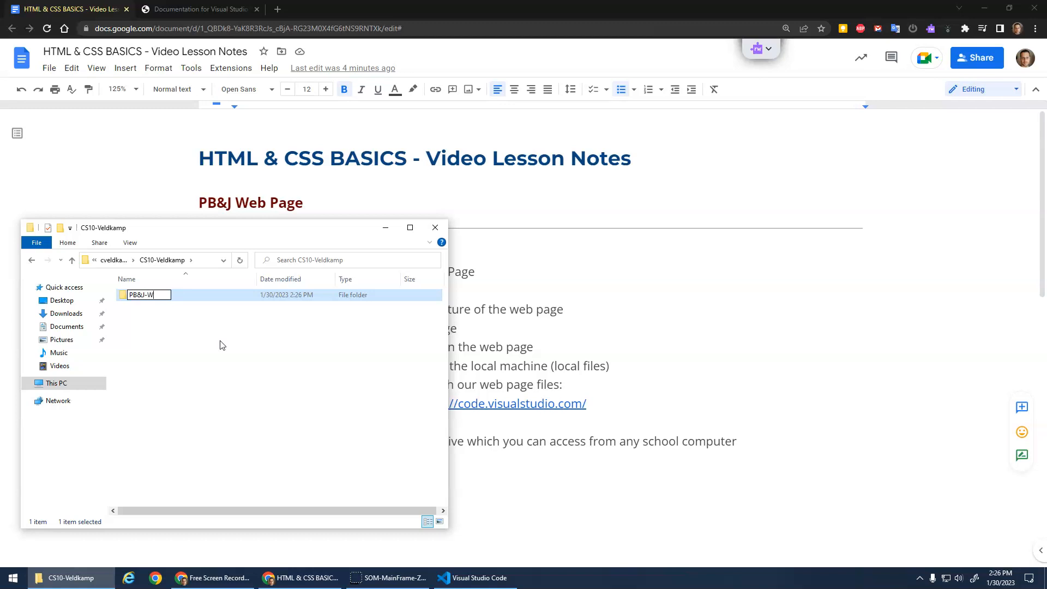
{"action": "type", "text": "ecip"}
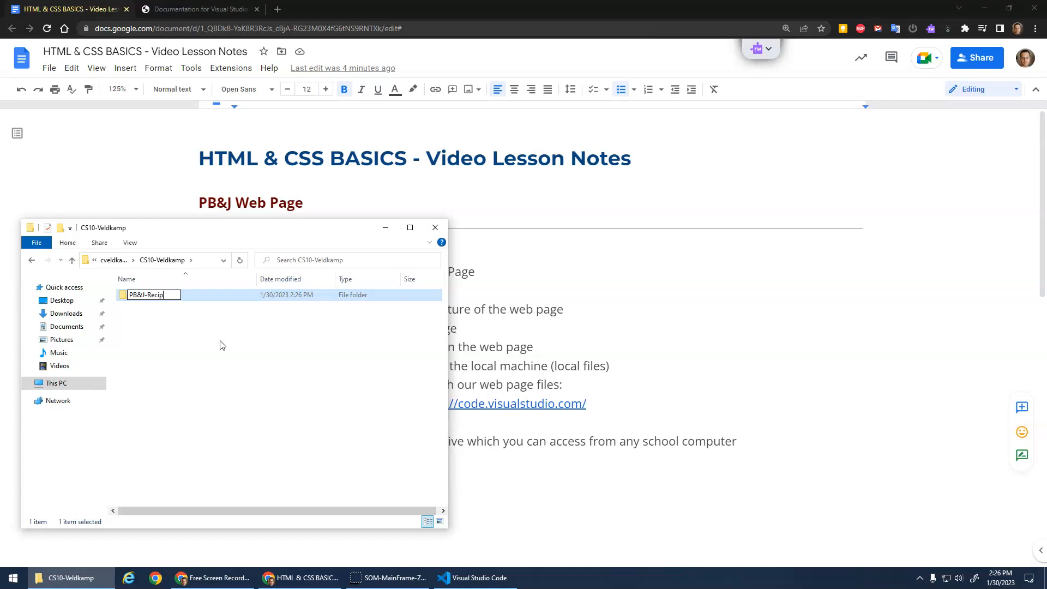
{"action": "type", "text": "e"}
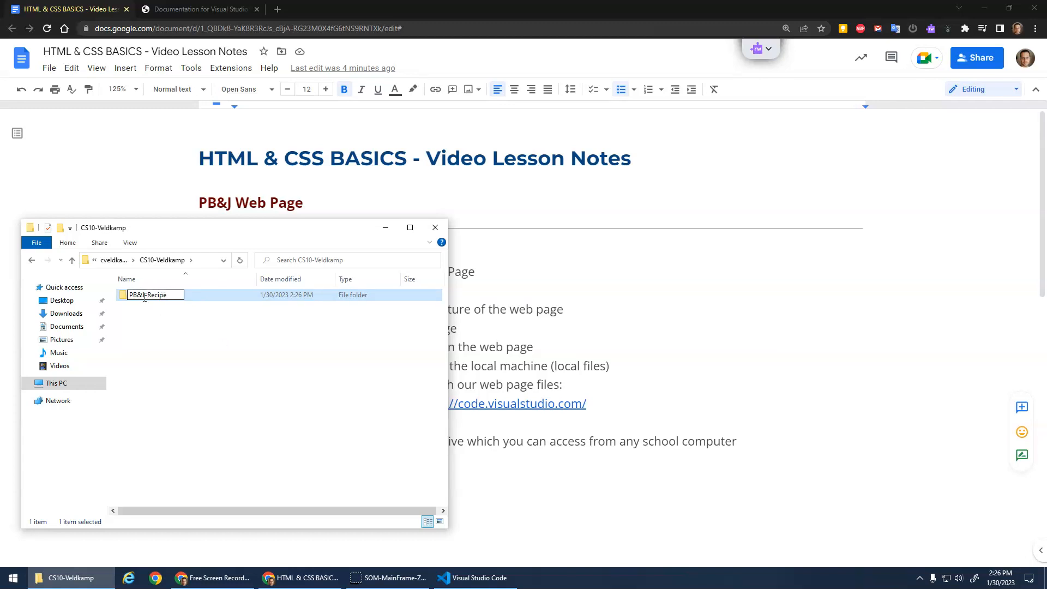
{"action": "type", "text": "PB&J-Recipe"}
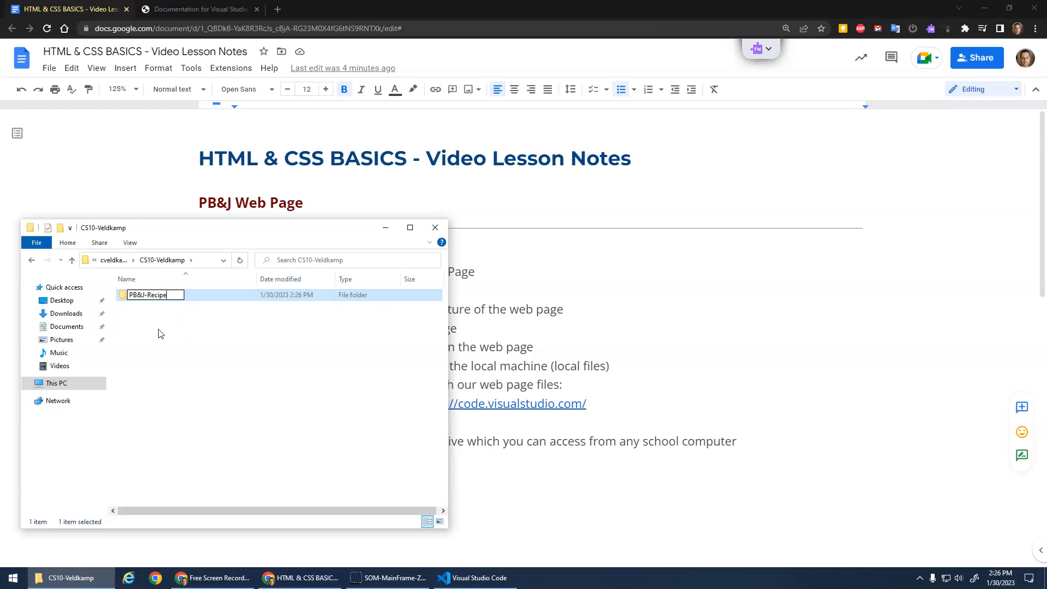
{"action": "mouse_move", "coordinate": [219, 337]}
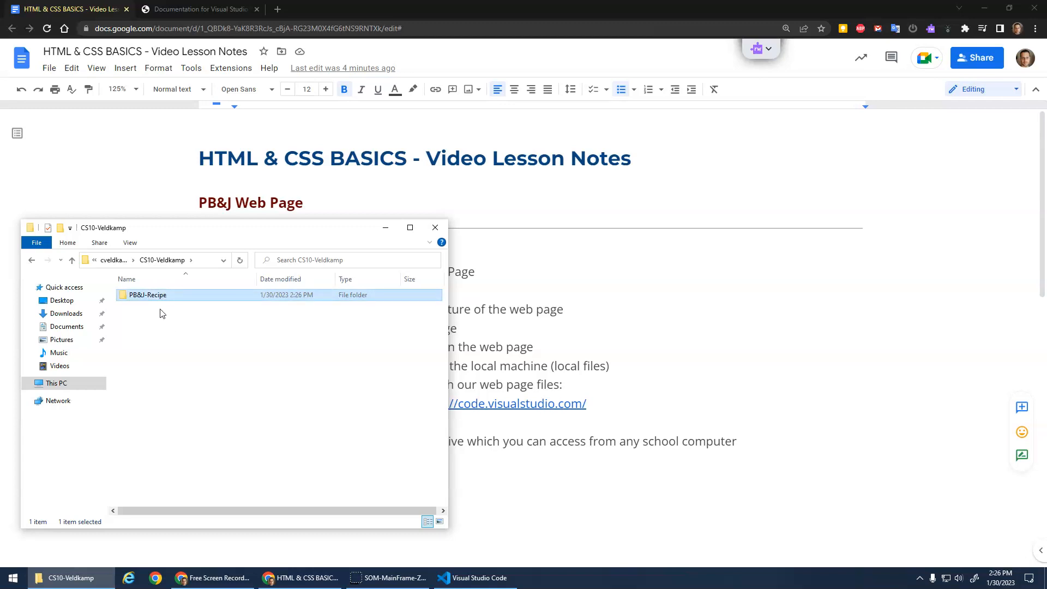
{"action": "double_click", "coordinate": [146, 294]}
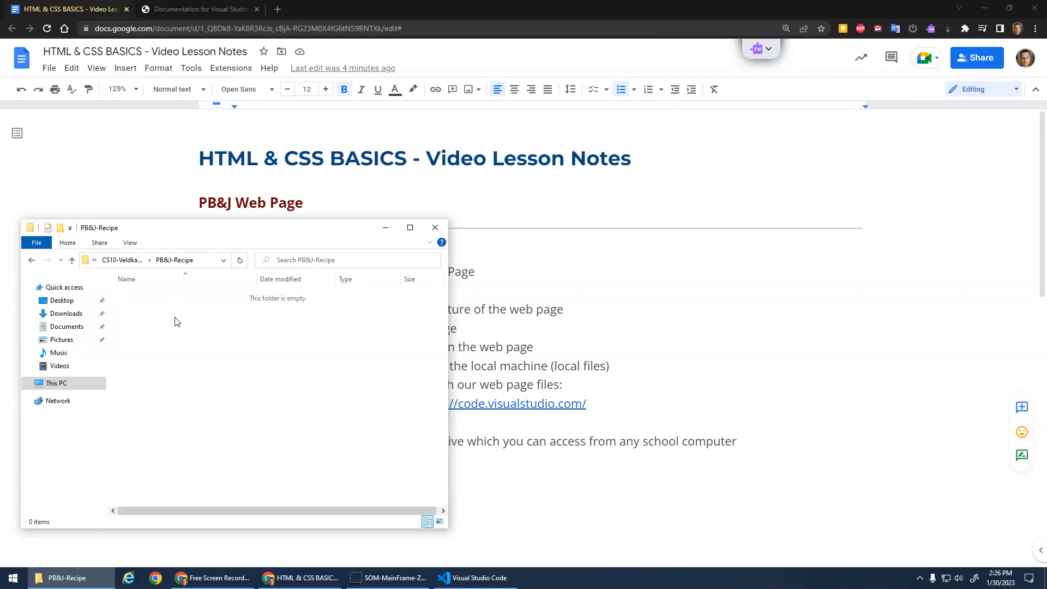
{"action": "left_click", "coordinate": [72, 261]}
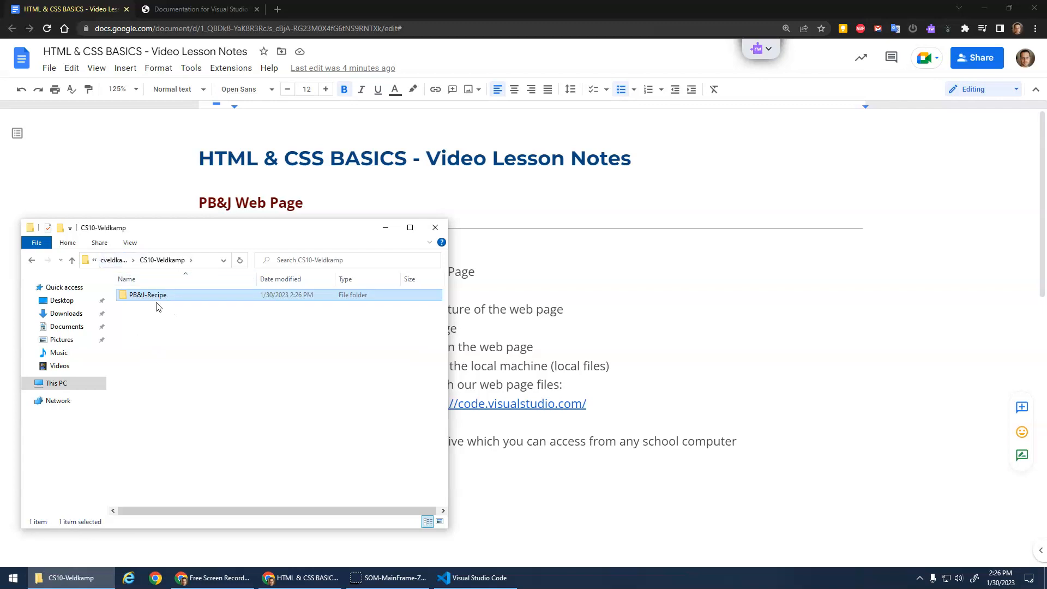
{"action": "mouse_move", "coordinate": [154, 299]}
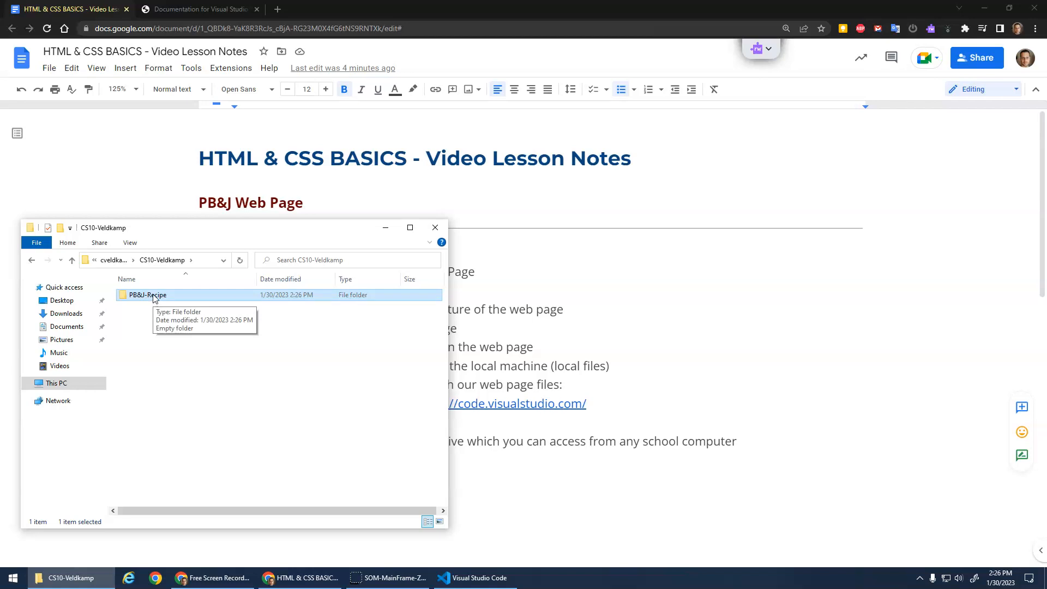
Drag the PB&J-Recipe folder onto VS Code so it opens as the project
{"action": "right_click", "coordinate": [146, 295]}
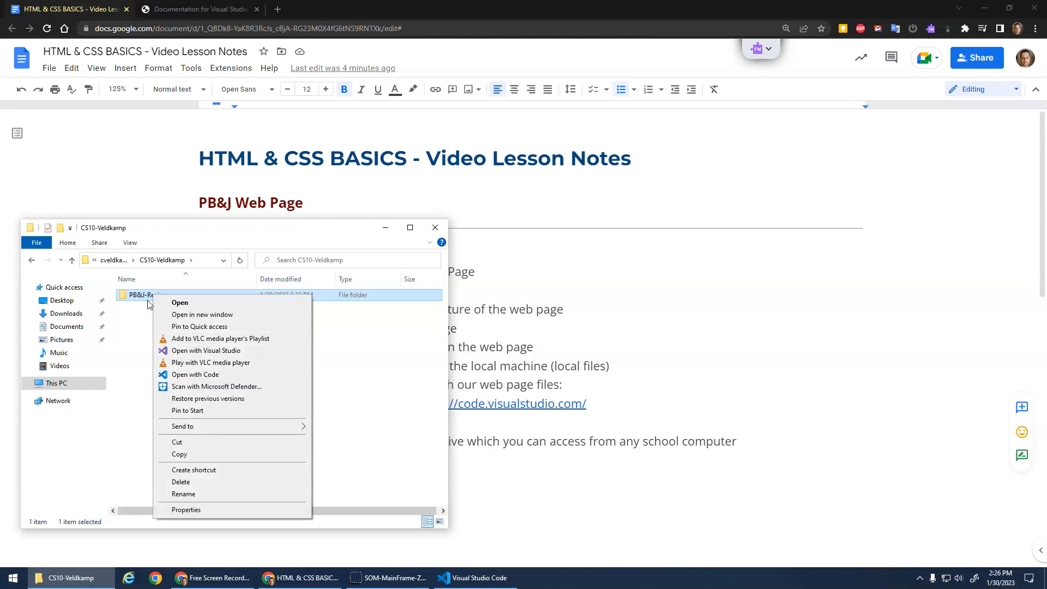
{"action": "left_click", "coordinate": [139, 353]}
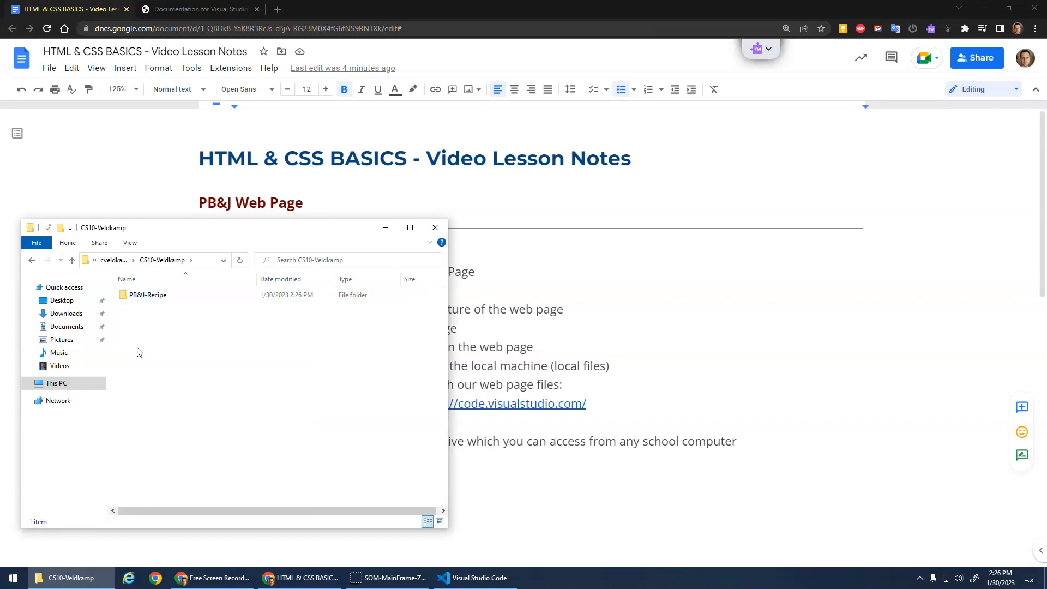
{"action": "left_click", "coordinate": [474, 579]}
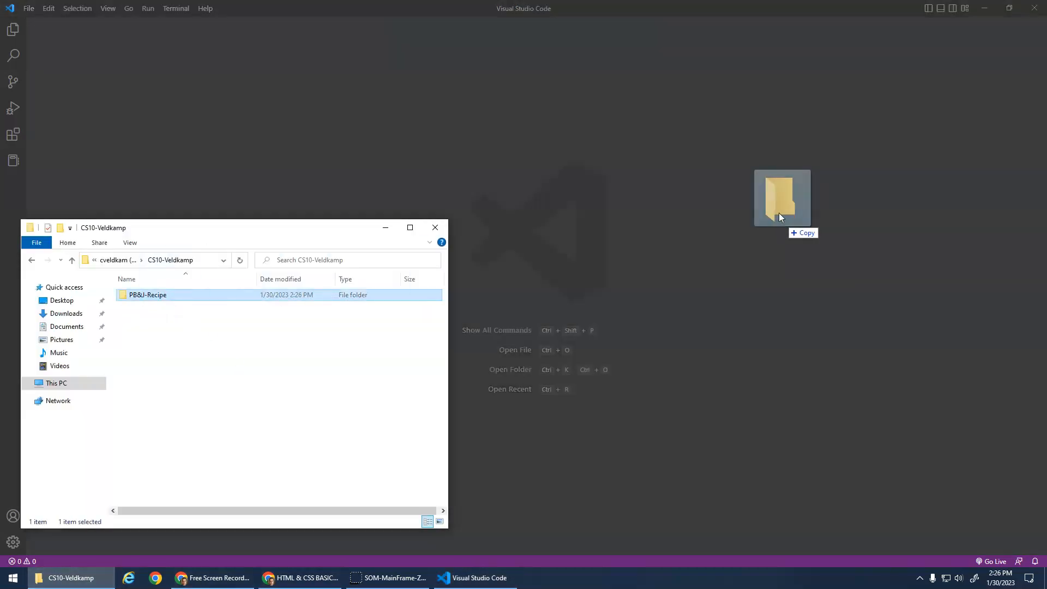
{"action": "left_click_drag", "start_coordinate": [782, 198], "coordinate": [788, 182]}
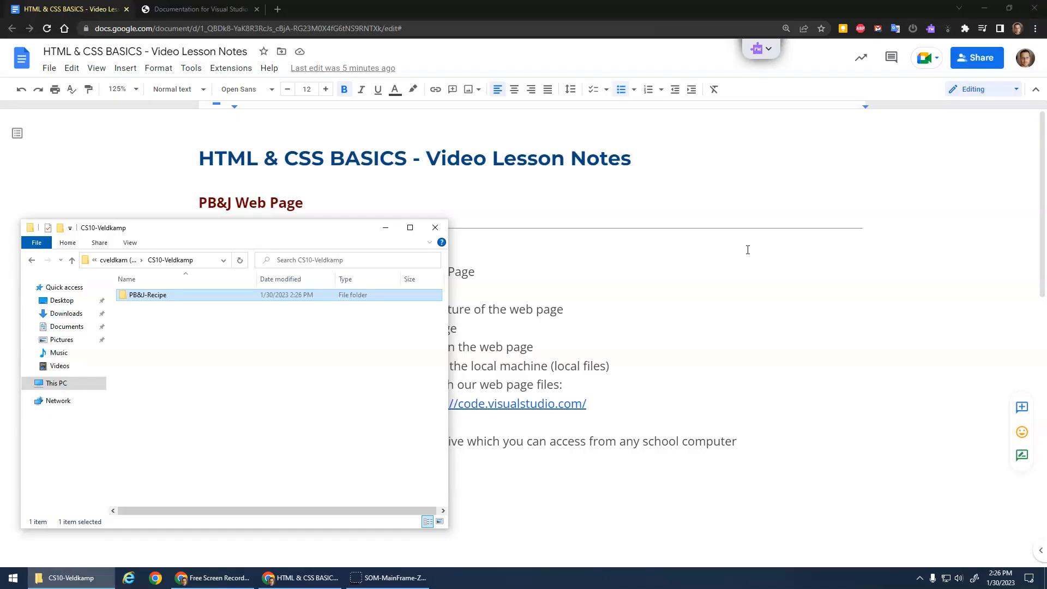
{"action": "right_click", "coordinate": [148, 295]}
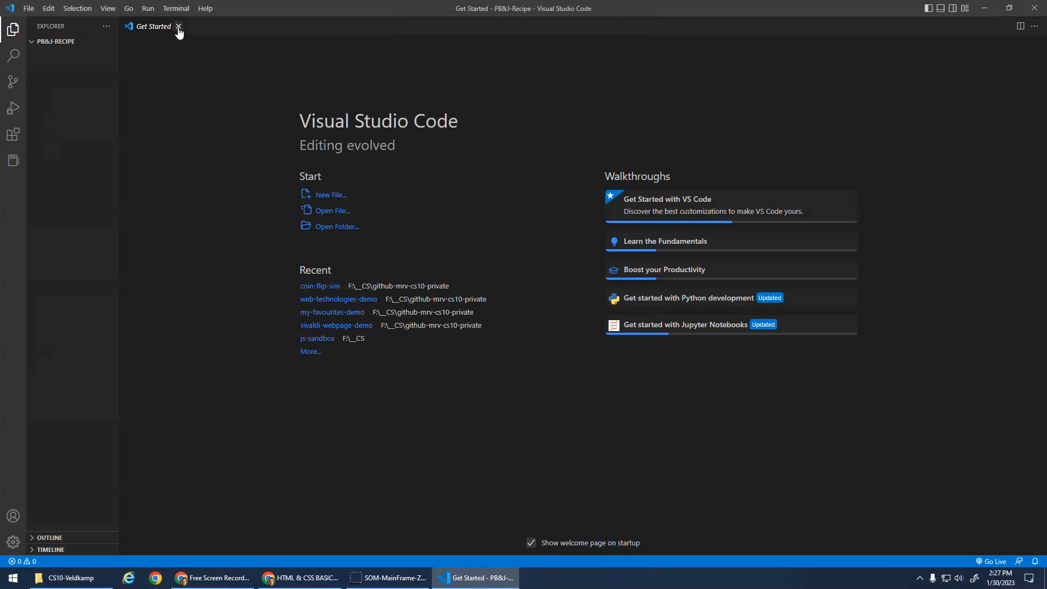
Via File > Open Folder, browse into CS10-Veldkamp and select PB&J-Recipe as the project
{"action": "left_click", "coordinate": [29, 7]}
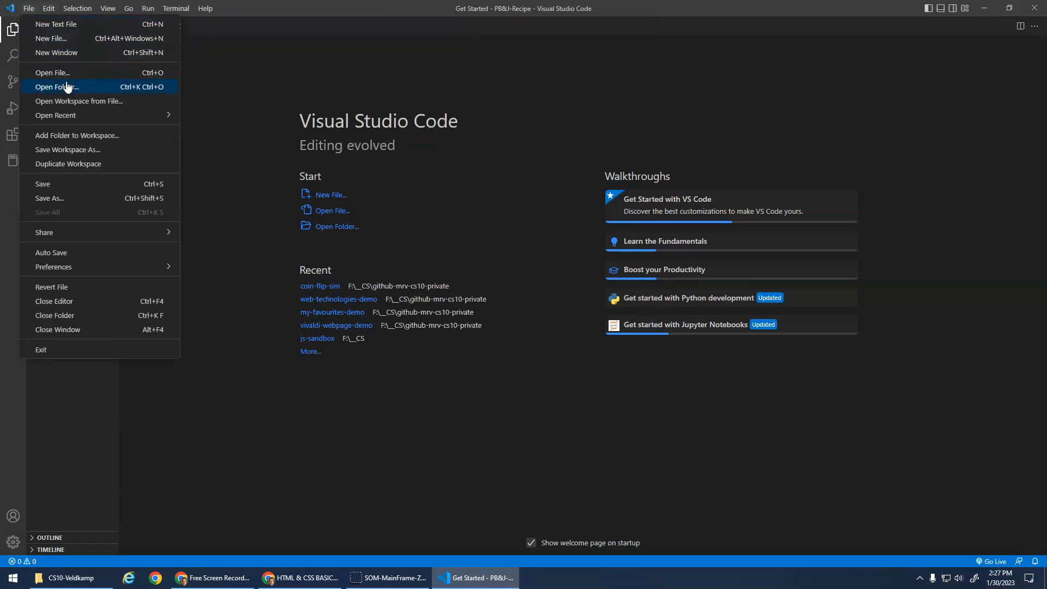
{"action": "left_click", "coordinate": [56, 86]}
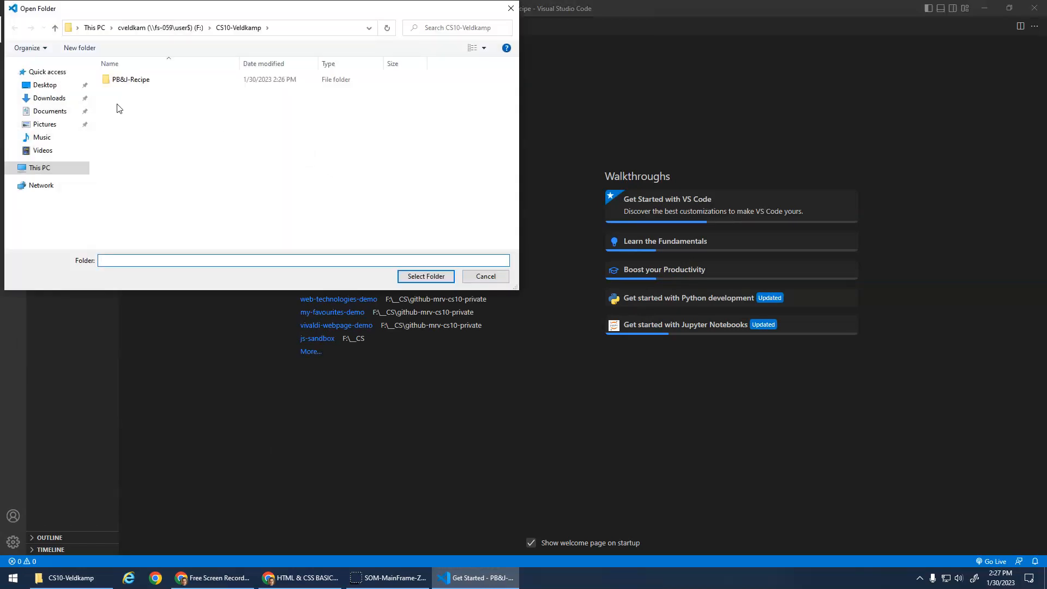
{"action": "left_click", "coordinate": [55, 28]}
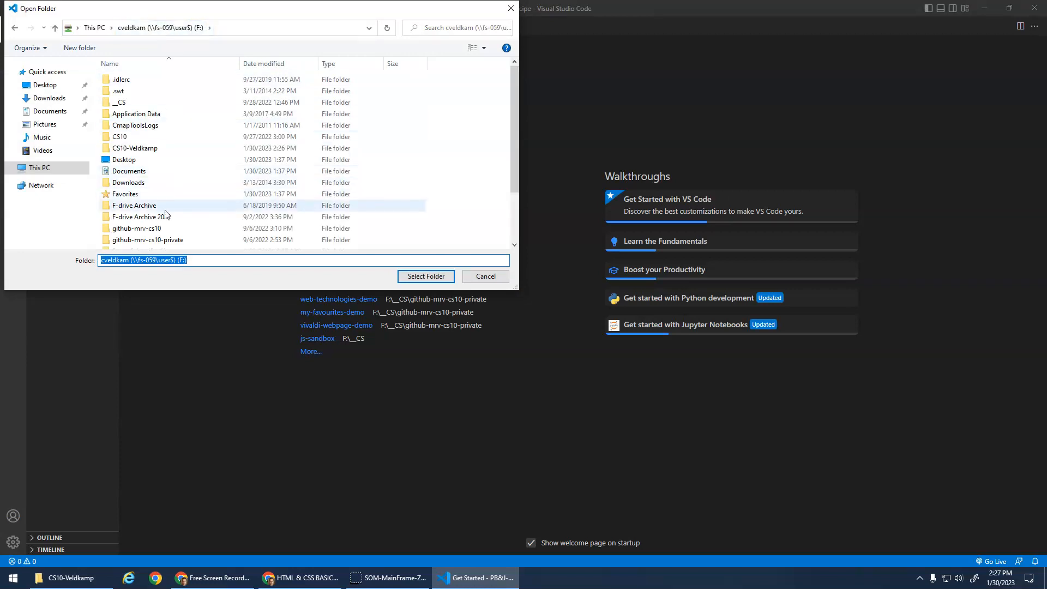
{"action": "double_click", "coordinate": [135, 148]}
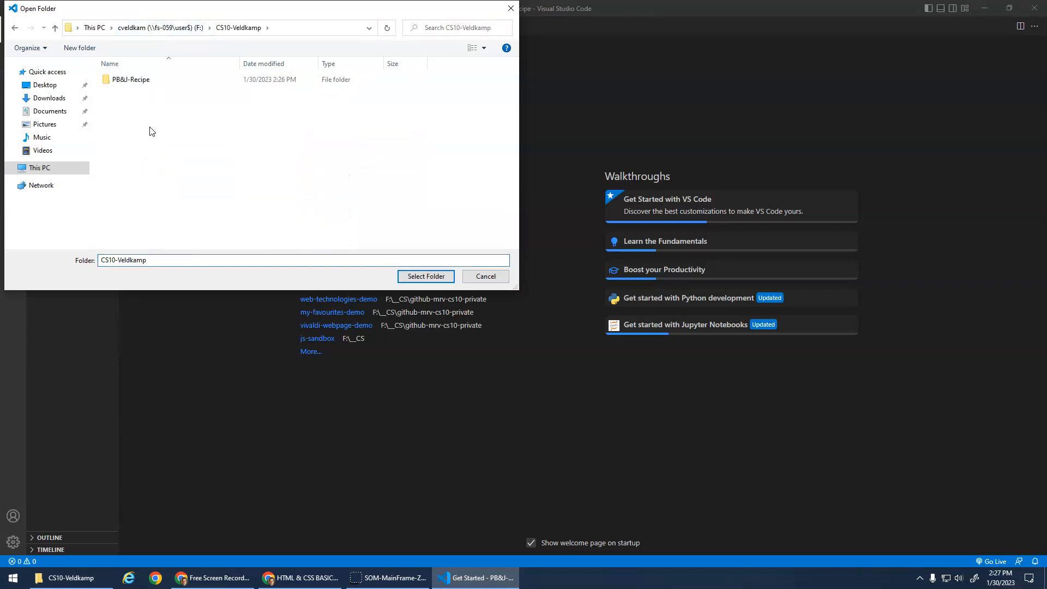
{"action": "left_click", "coordinate": [131, 78]}
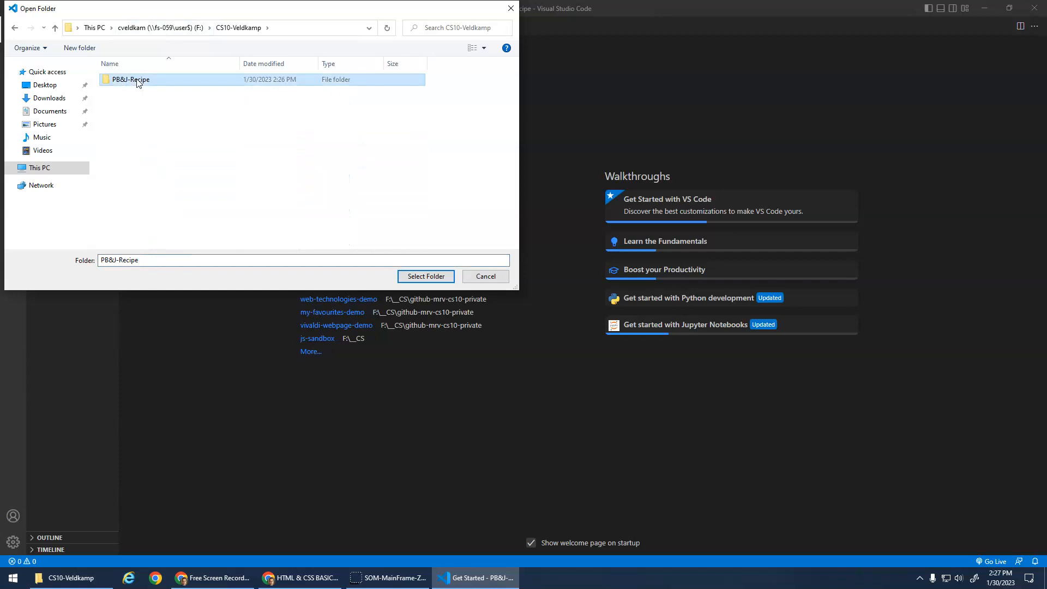
{"action": "left_click", "coordinate": [426, 276]}
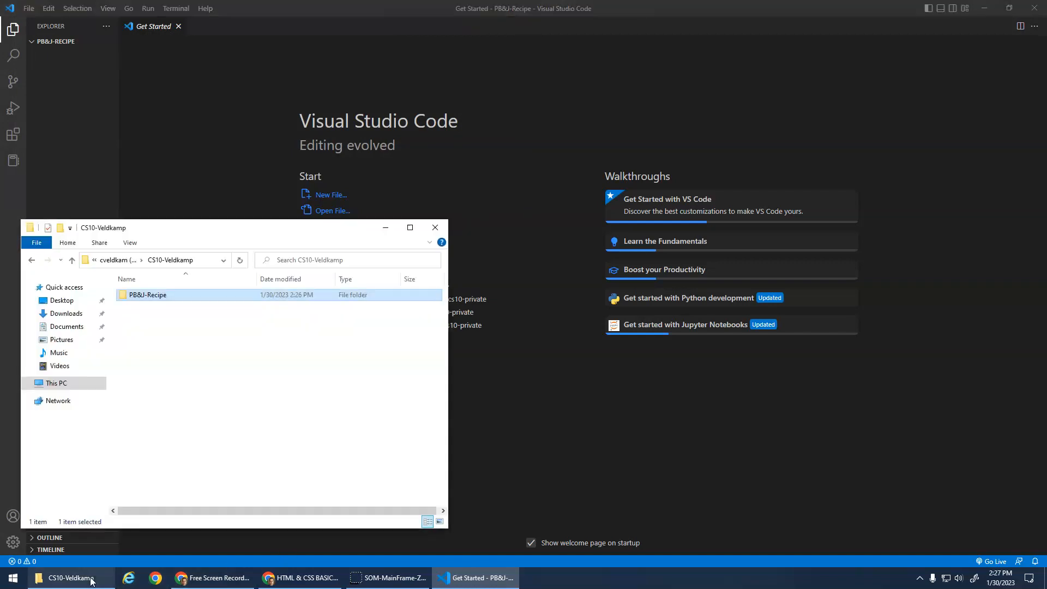
Create a new empty file named index.html in the PB&J-Recipe project
{"action": "right_click", "coordinate": [147, 295]}
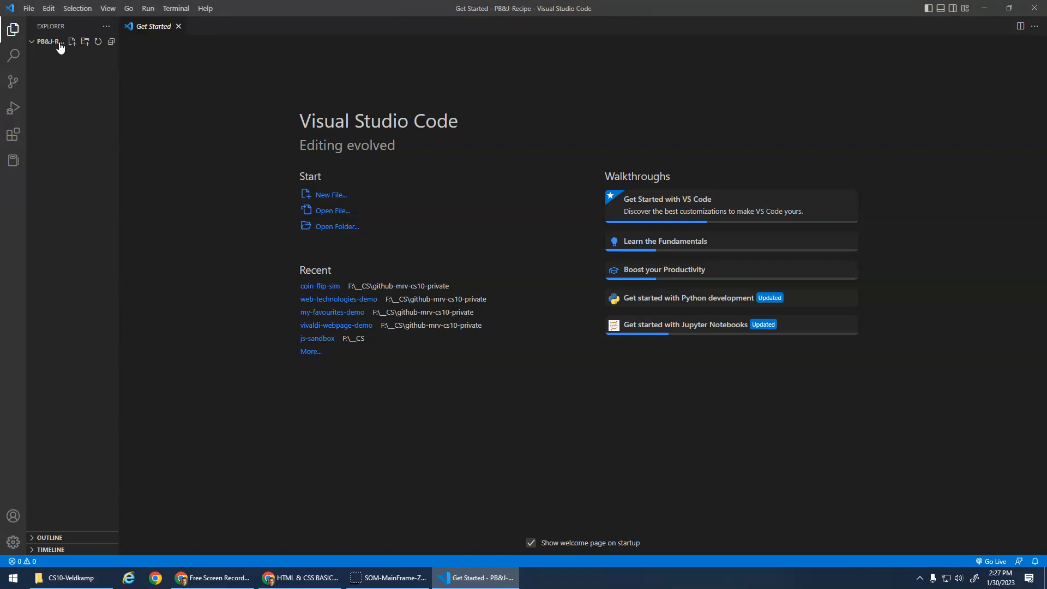
{"action": "mouse_move", "coordinate": [72, 41]}
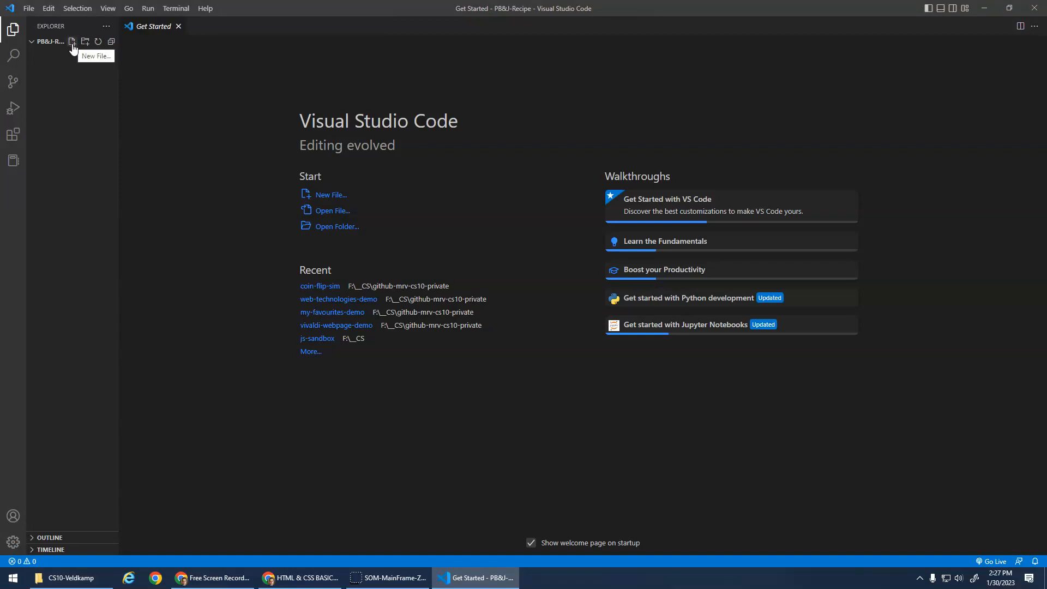
{"action": "mouse_move", "coordinate": [85, 41]}
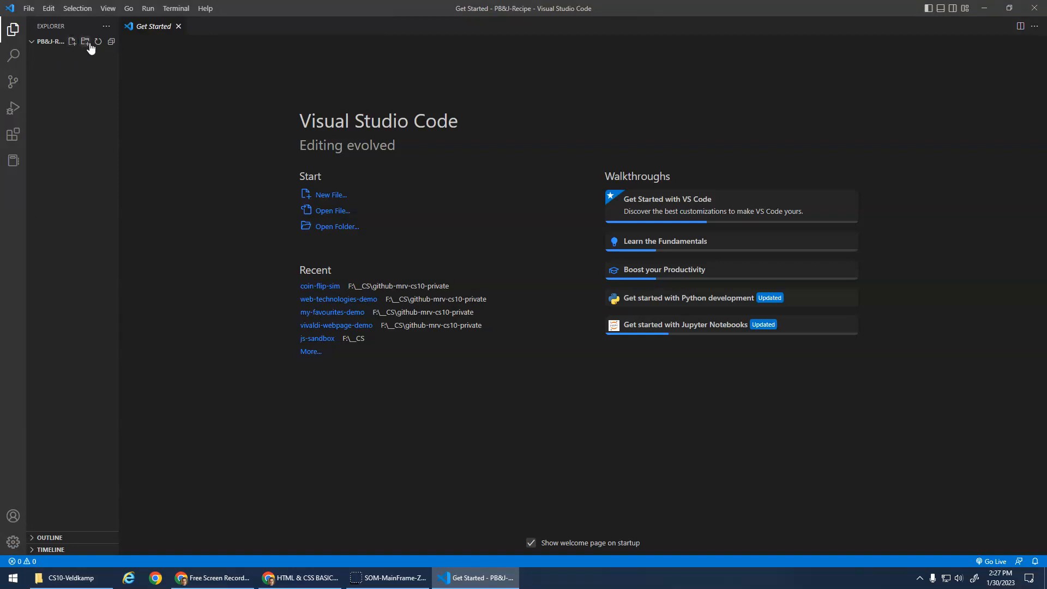
{"action": "mouse_move", "coordinate": [85, 41]}
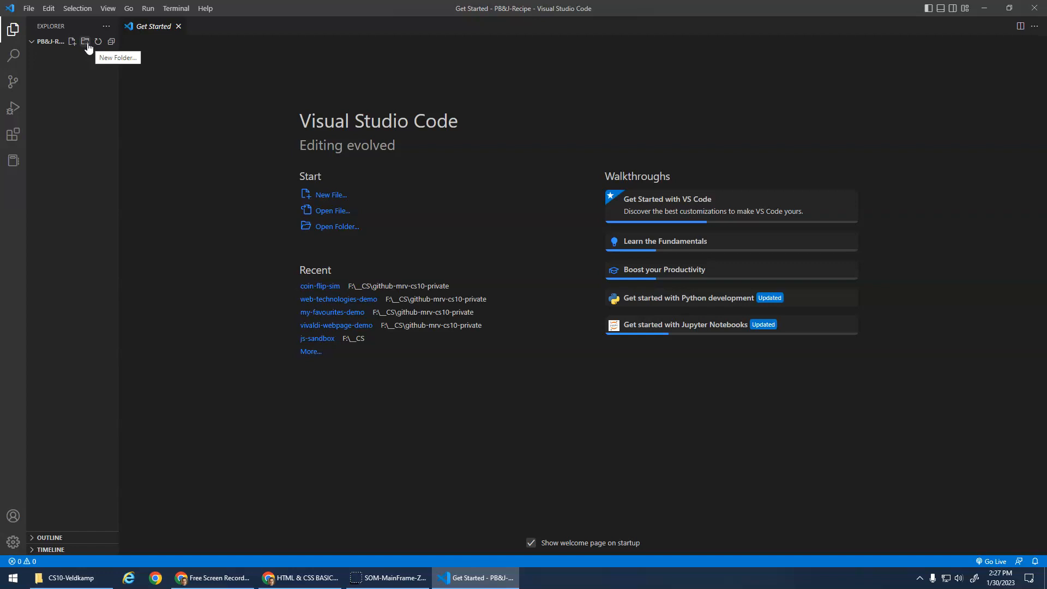
{"action": "left_click", "coordinate": [72, 42]}
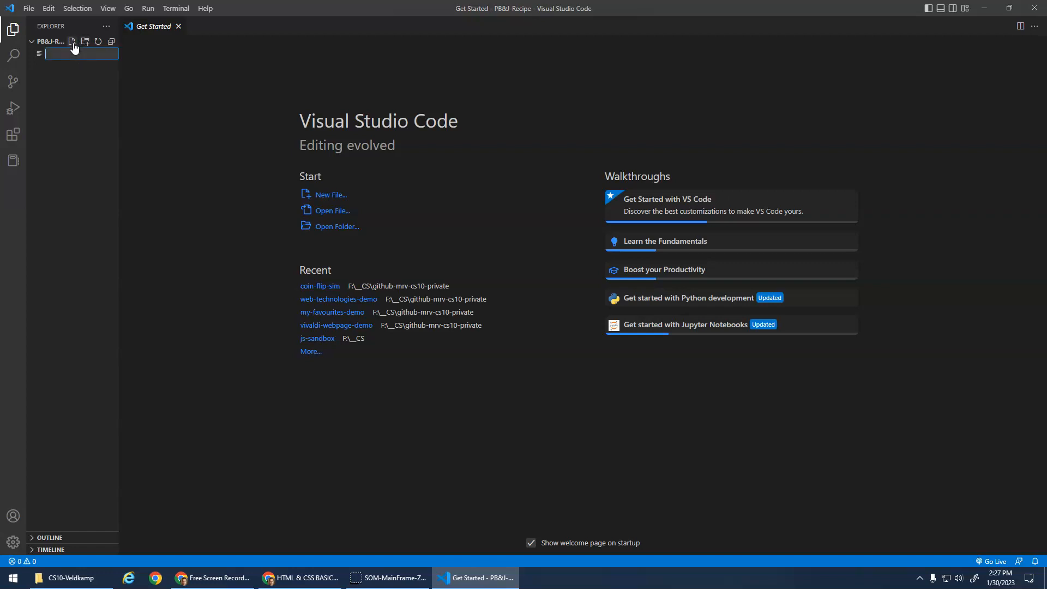
{"action": "mouse_move", "coordinate": [121, 98]}
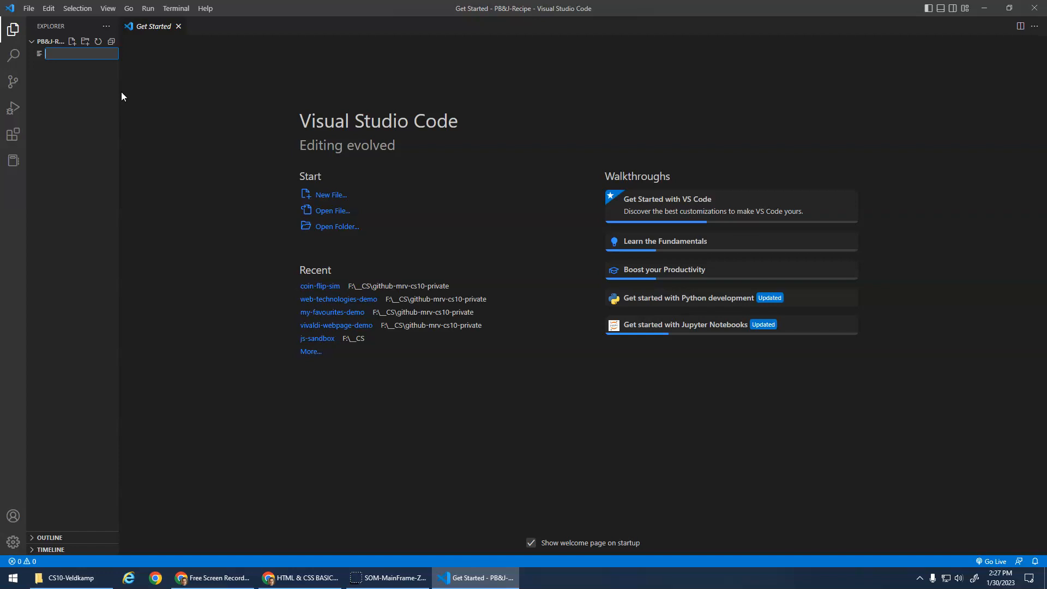
{"action": "type", "text": "index.html"}
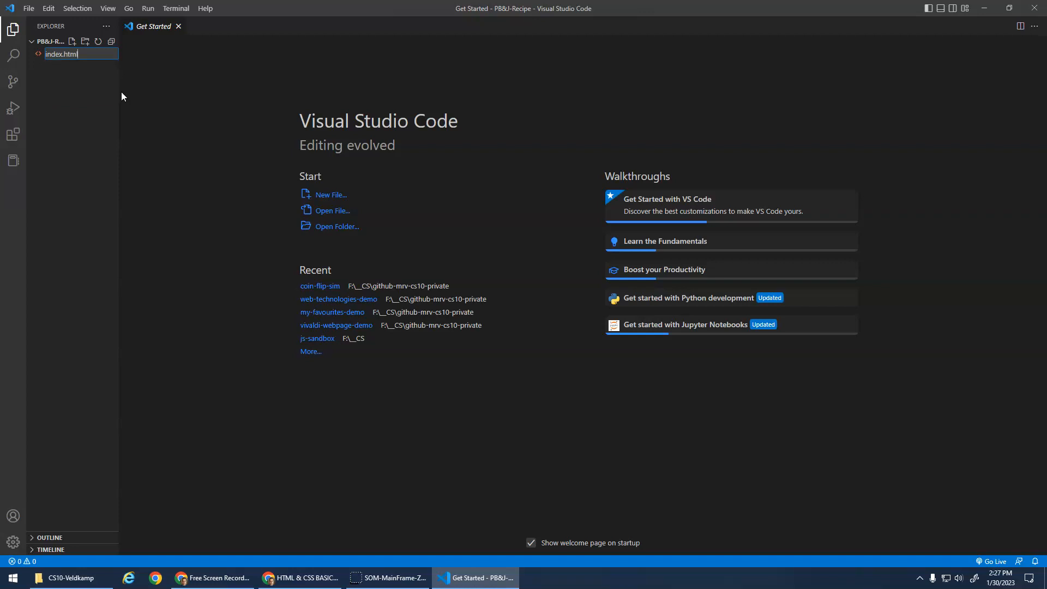
{"action": "key", "text": "Enter"}
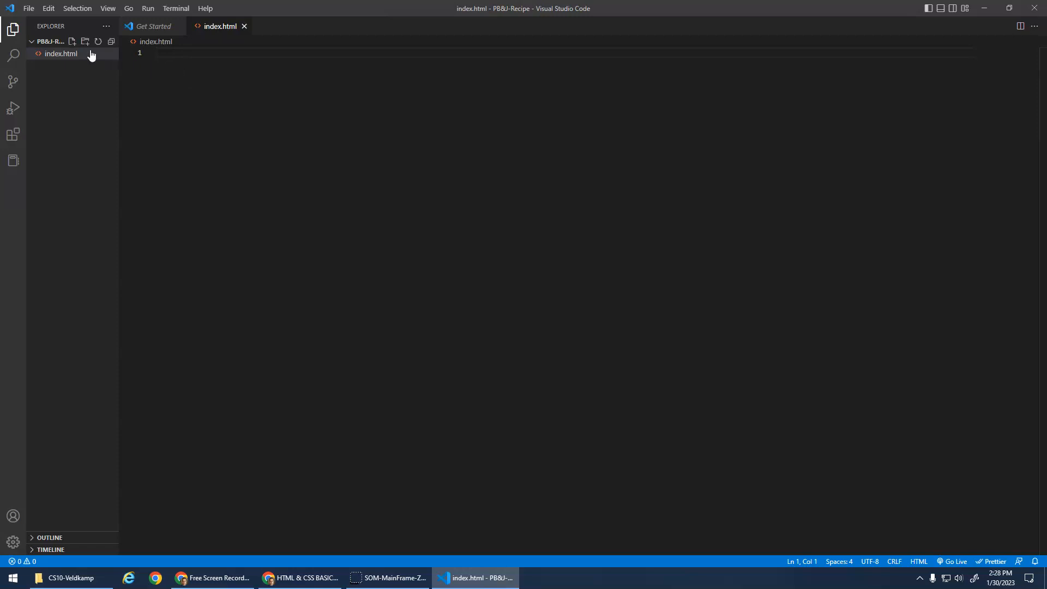
{"action": "left_click", "coordinate": [72, 42]}
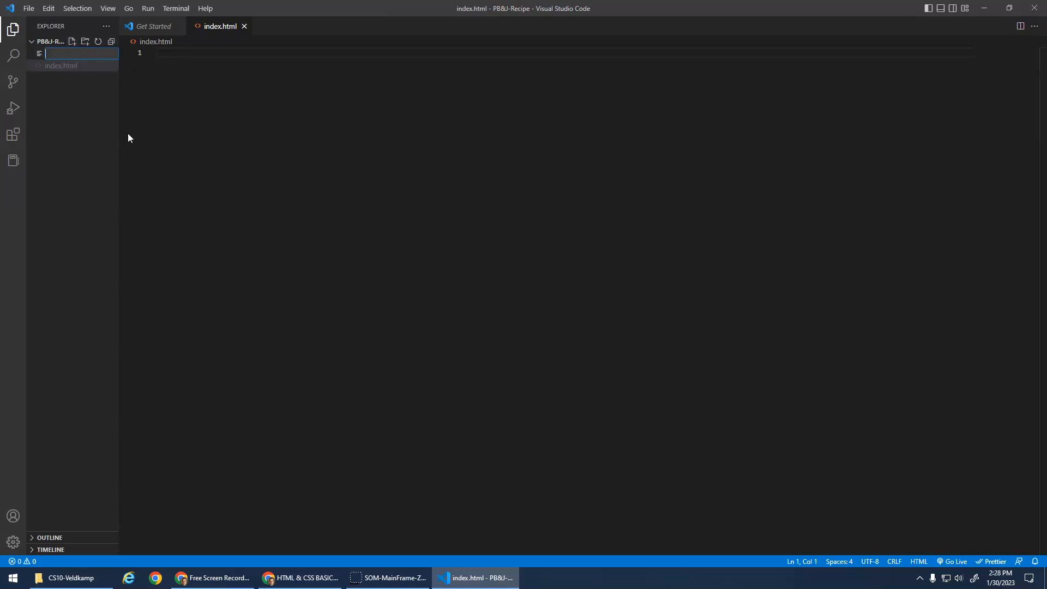
{"action": "type", "text": "style.css"}
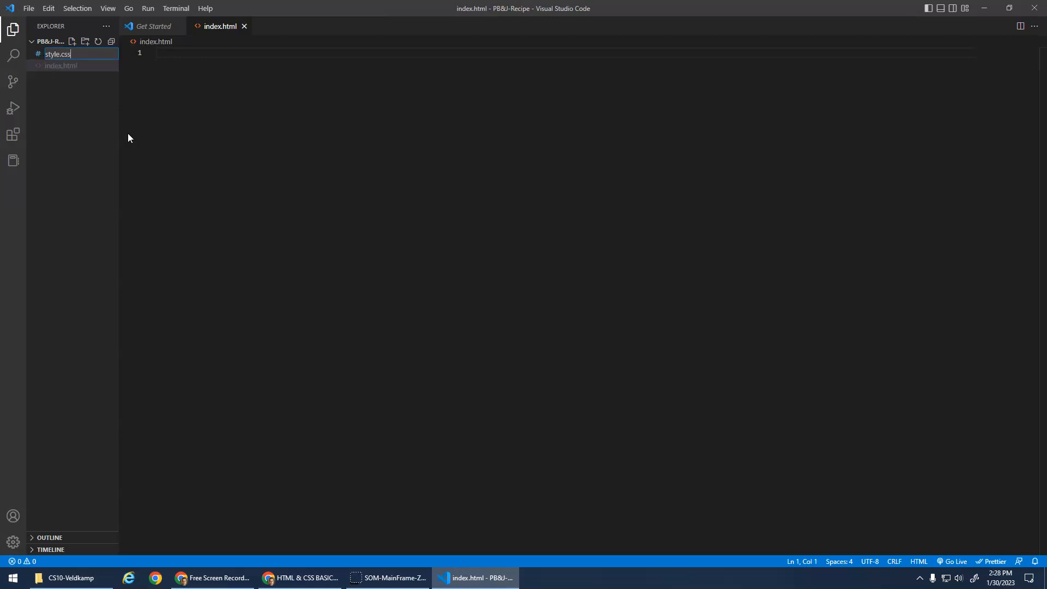
{"action": "key", "text": "Enter"}
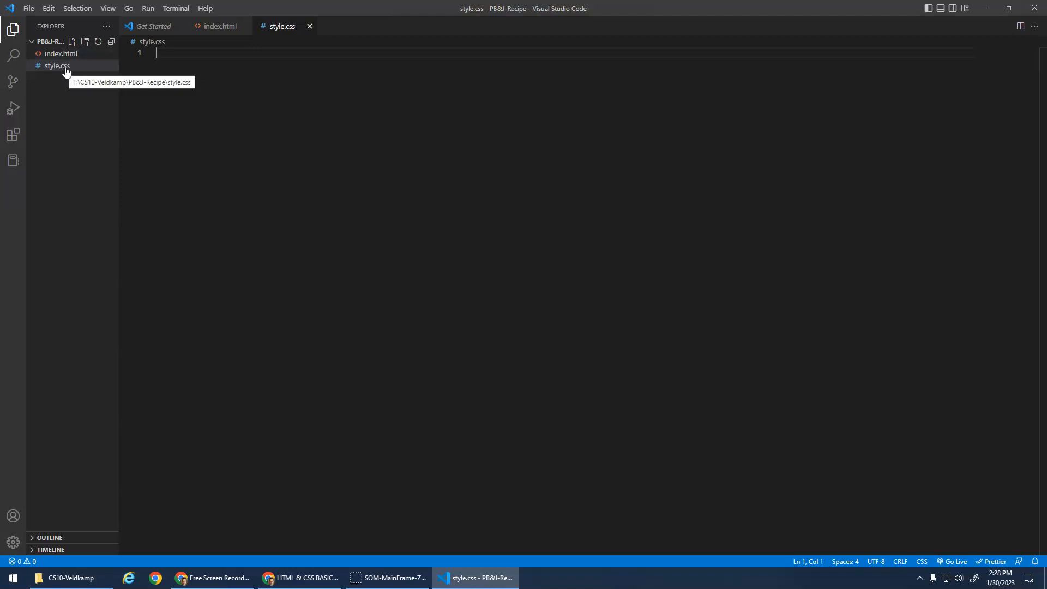
{"action": "mouse_move", "coordinate": [60, 65]}
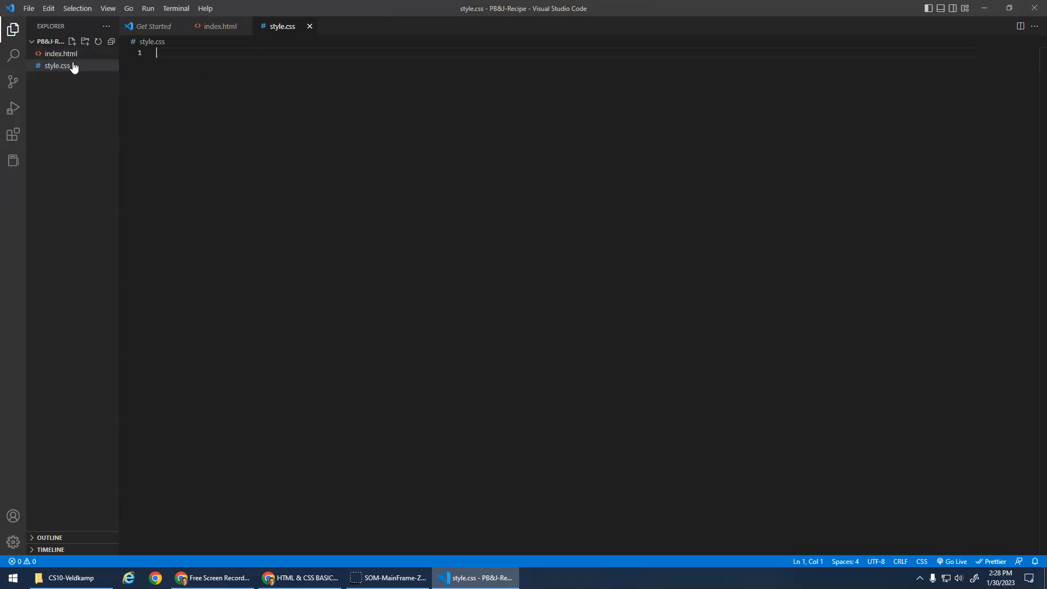
{"action": "mouse_move", "coordinate": [55, 57]}
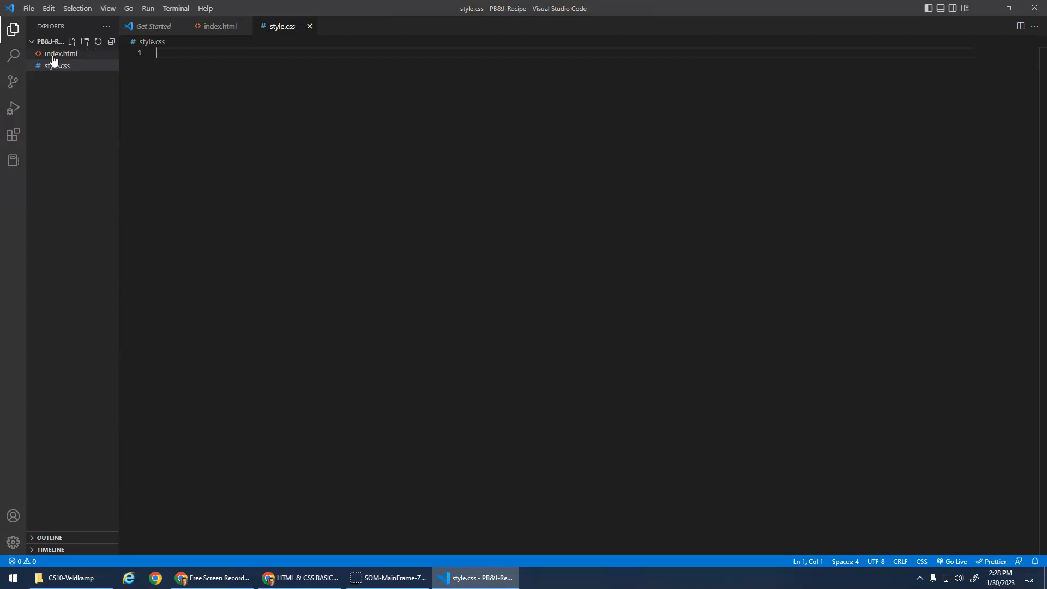
{"action": "mouse_move", "coordinate": [60, 53]}
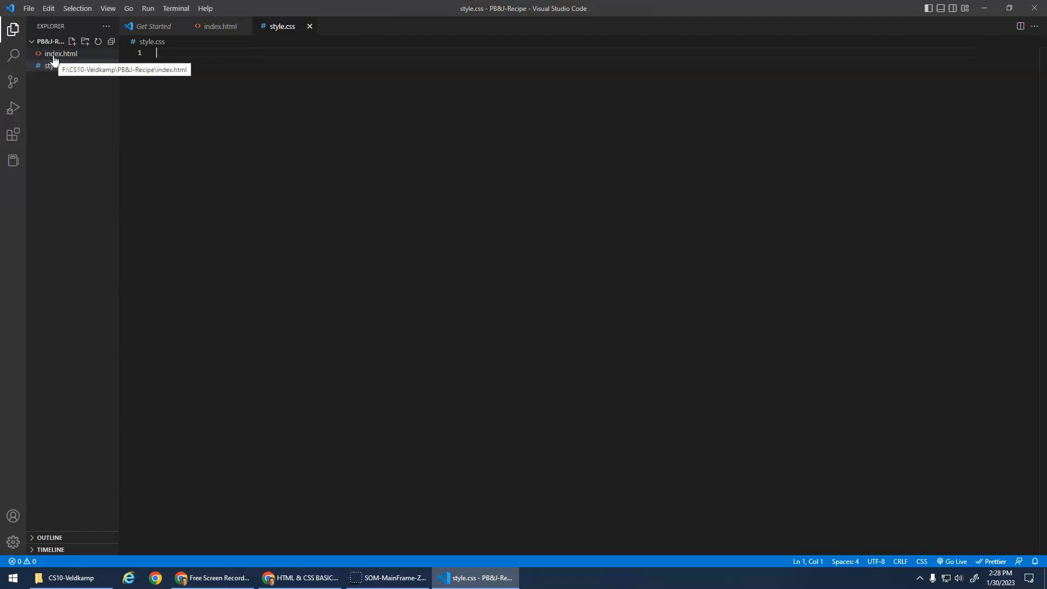
{"action": "mouse_move", "coordinate": [57, 60]}
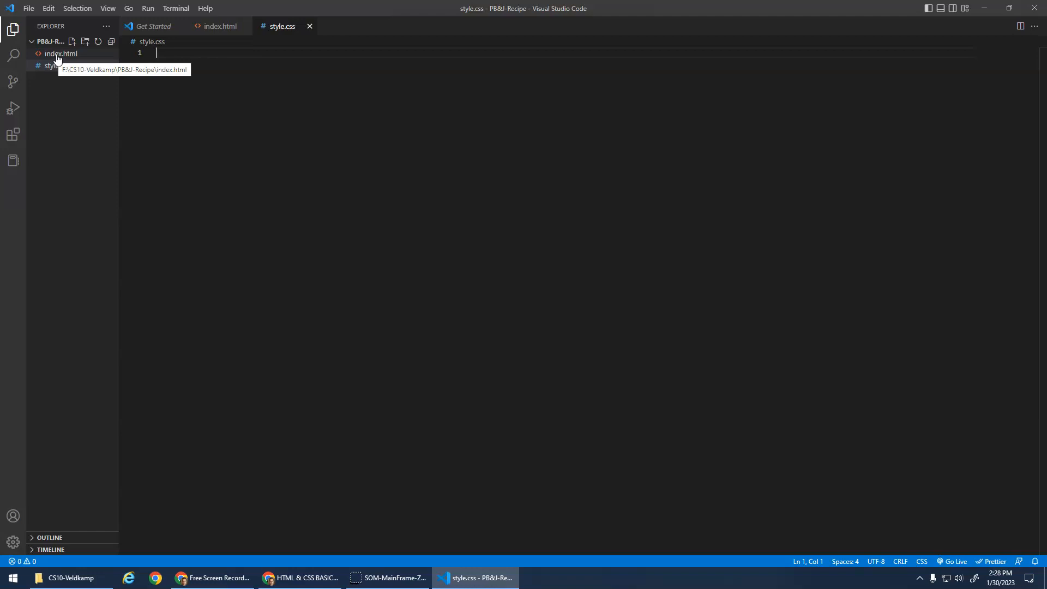
{"action": "mouse_move", "coordinate": [57, 65]}
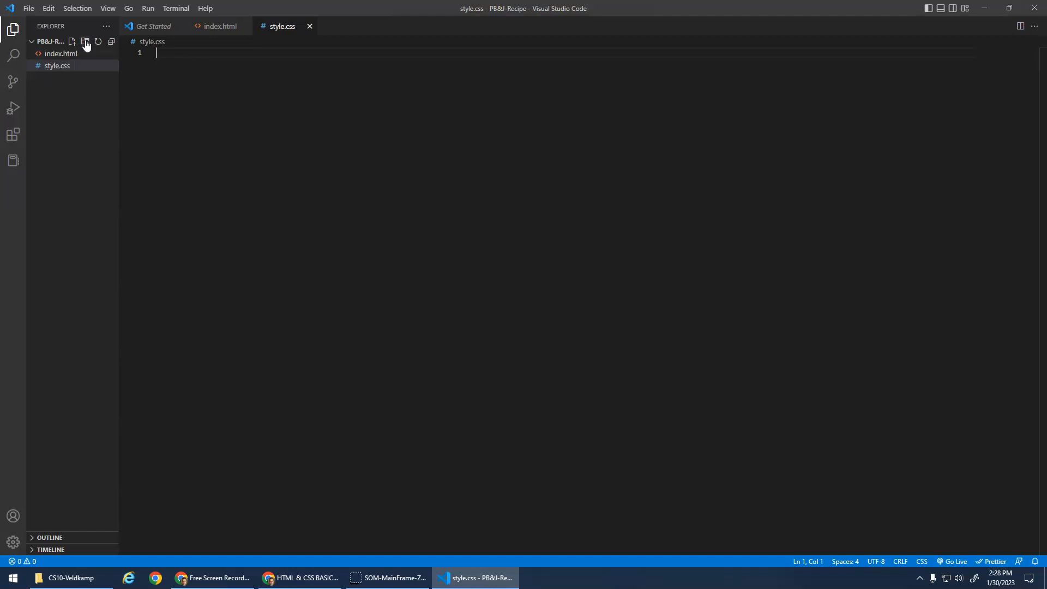
Create a new folder named img in the PB&J-Recipe project
{"action": "left_click", "coordinate": [85, 41]}
{"action": "type", "text": "img"}
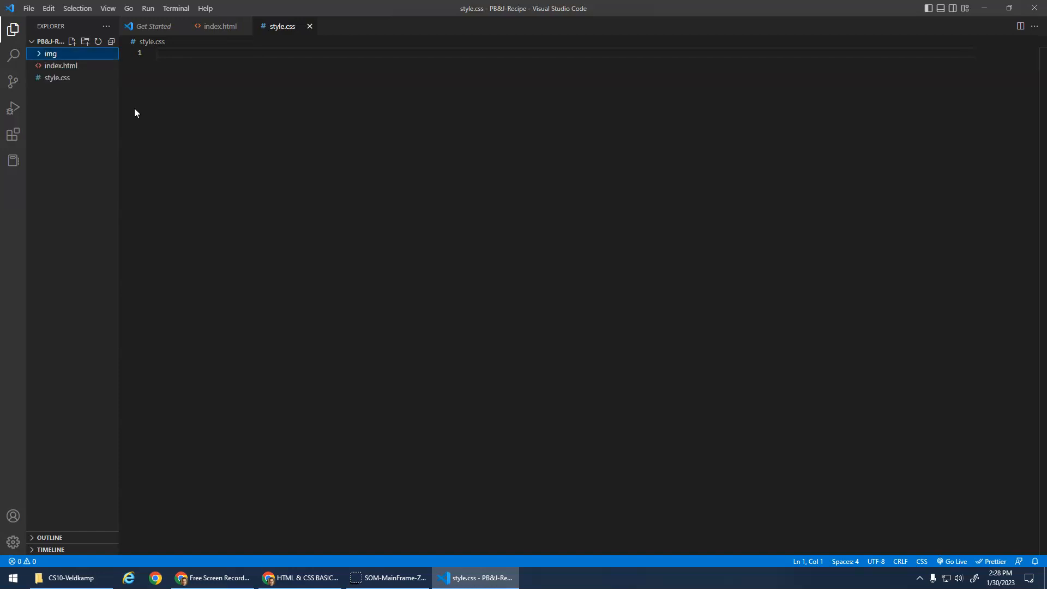
{"action": "mouse_move", "coordinate": [51, 53]}
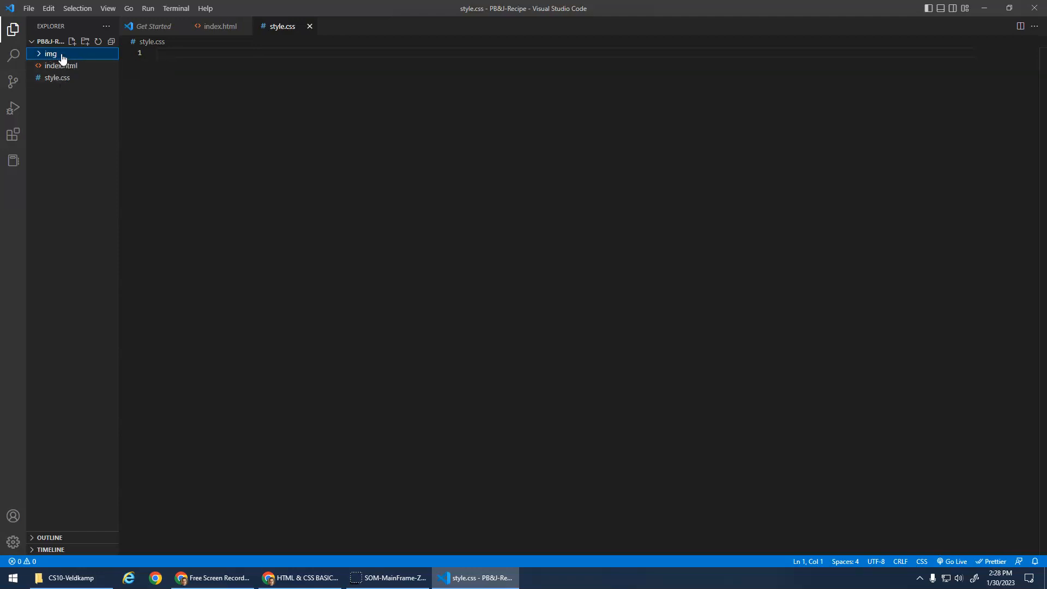
{"action": "mouse_move", "coordinate": [60, 56]}
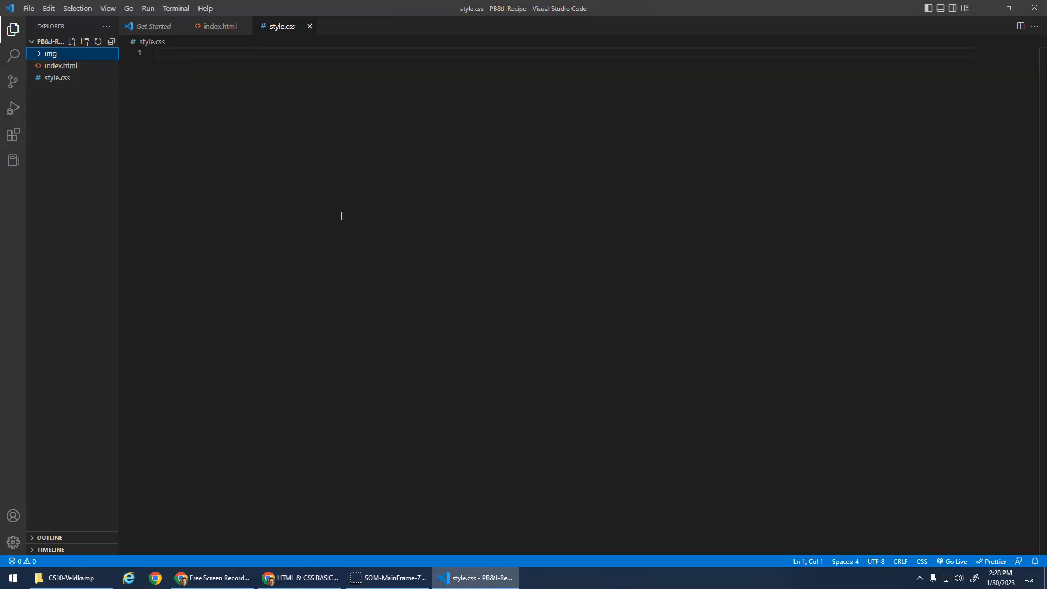
Return to the lesson notes and highlight the html, css and images bullets
{"action": "left_click", "coordinate": [299, 579]}
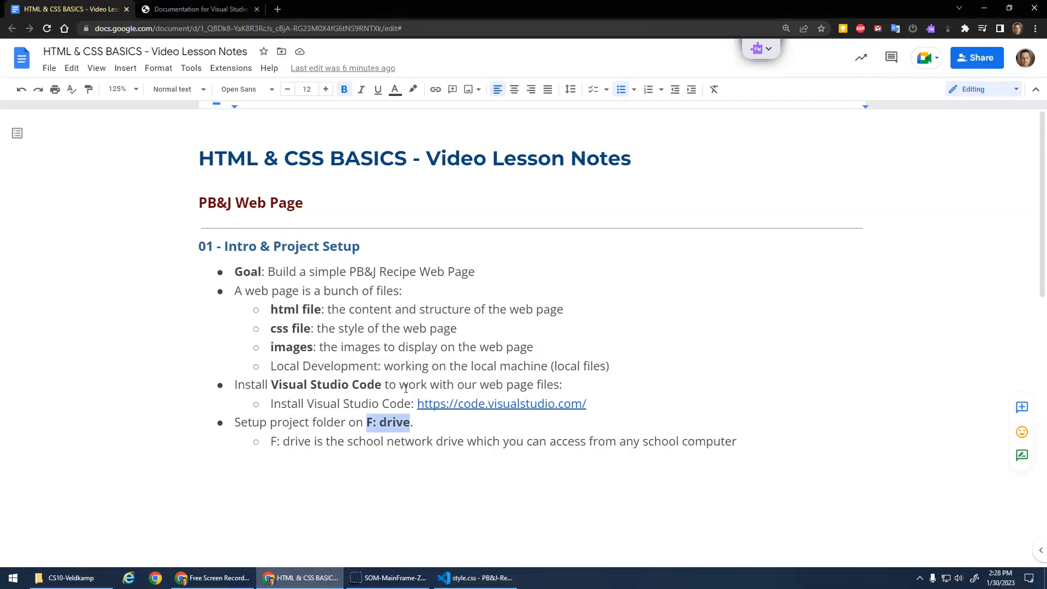
{"action": "left_click", "coordinate": [269, 271]}
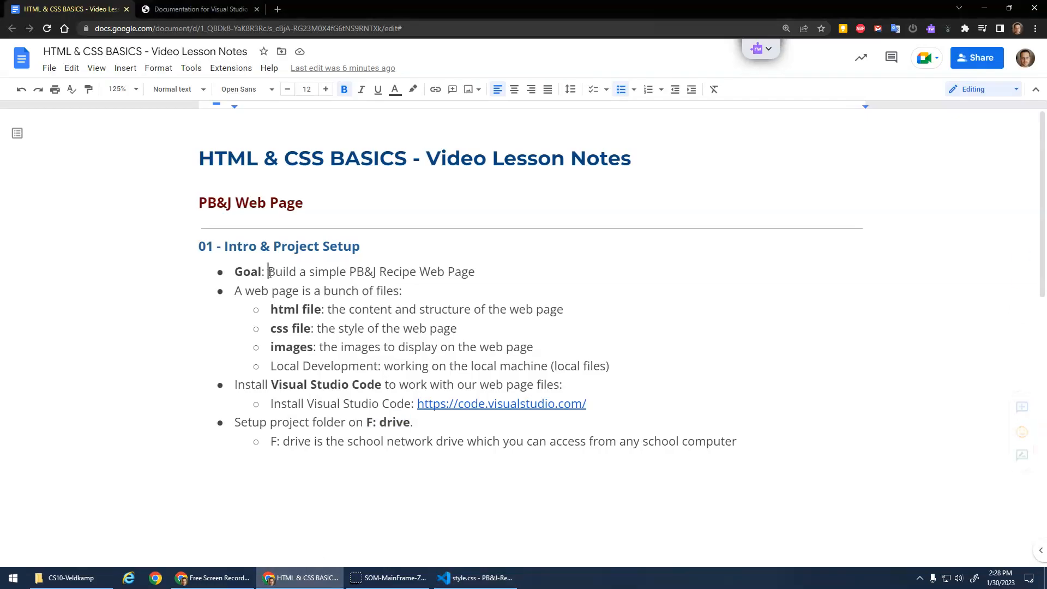
{"action": "left_click_drag", "start_coordinate": [268, 272], "coordinate": [476, 271]}
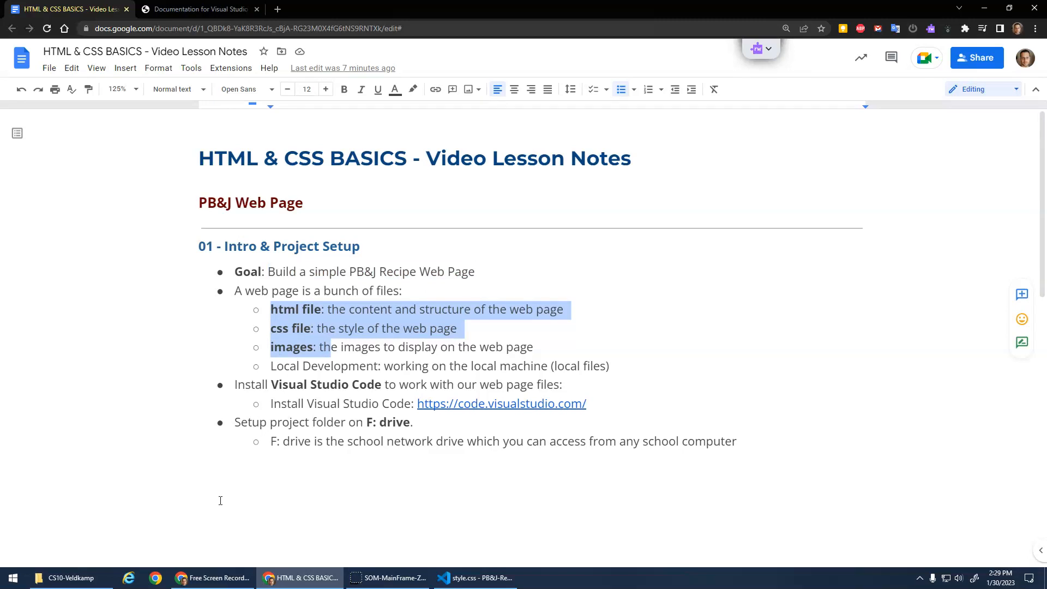
Check the PB&J-Recipe folder in File Explorer, then highlight the Install Visual Studio Code bullet
{"action": "left_click", "coordinate": [68, 579]}
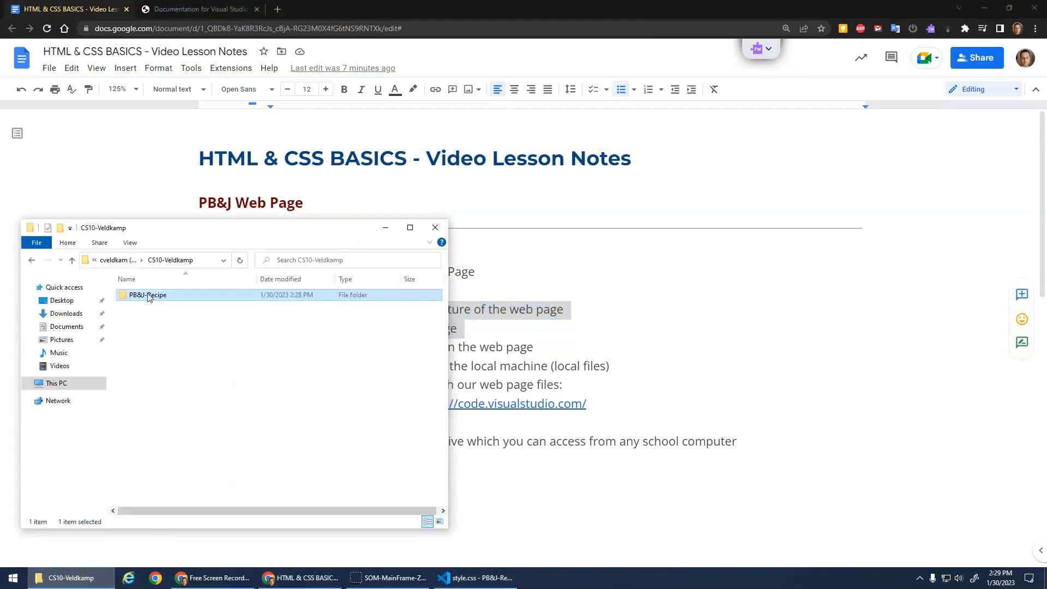
{"action": "double_click", "coordinate": [147, 294]}
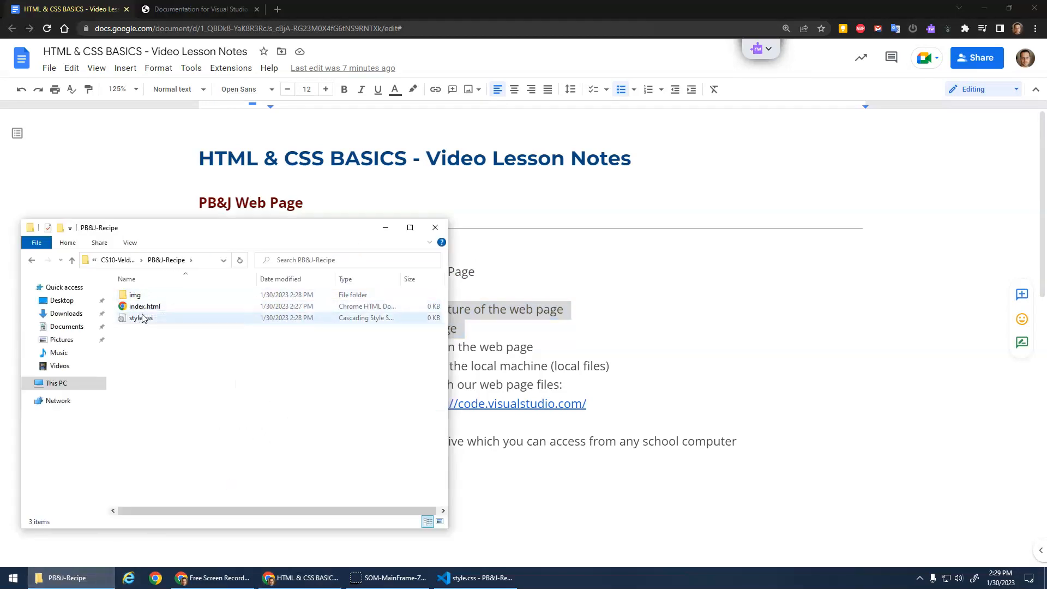
{"action": "double_click", "coordinate": [134, 295]}
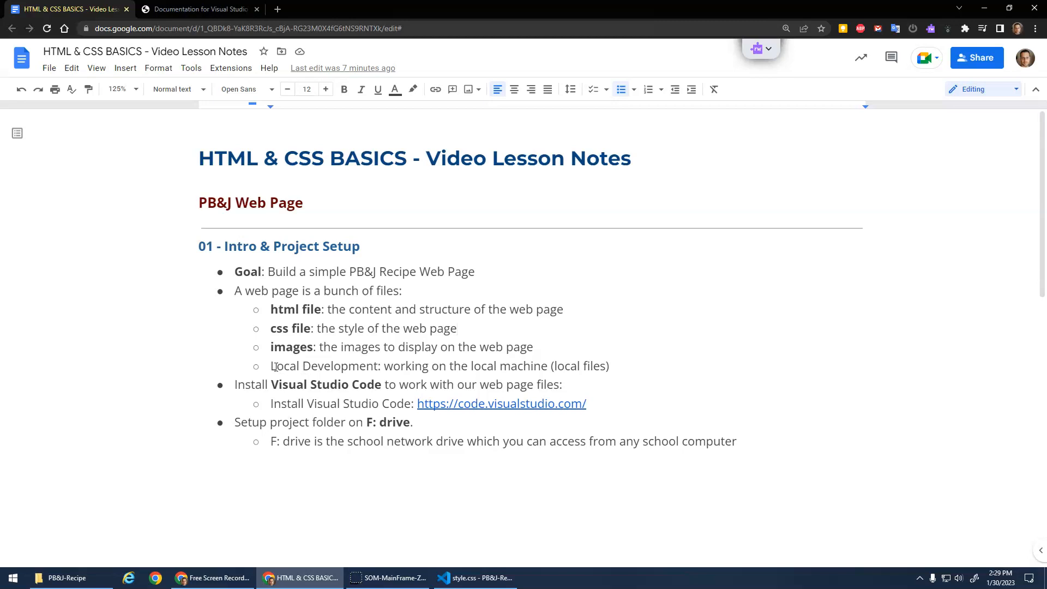
{"action": "left_click_drag", "start_coordinate": [270, 366], "coordinate": [438, 366]}
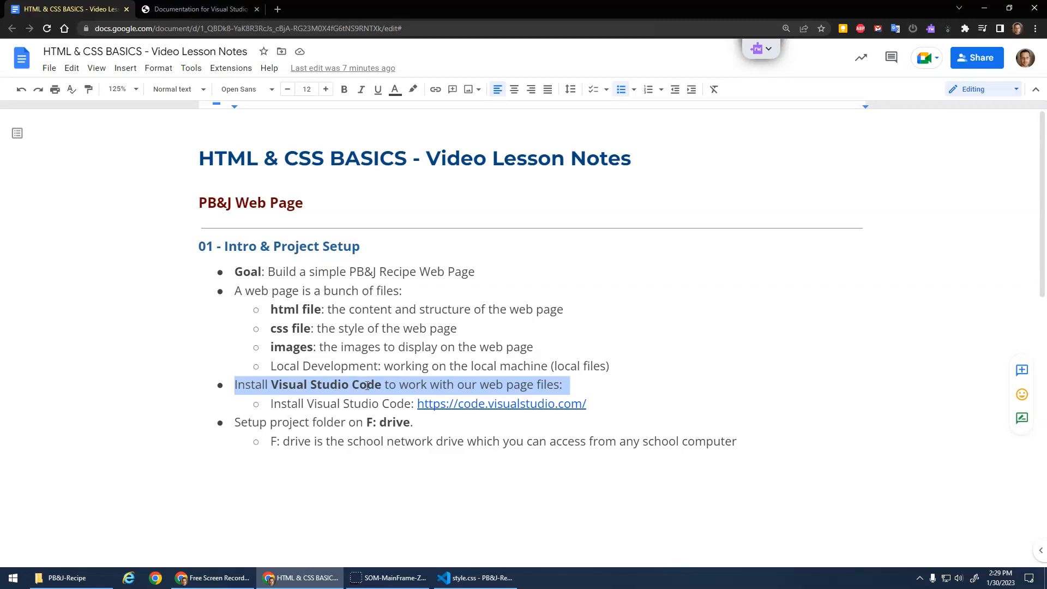
{"action": "left_click", "coordinate": [357, 422]}
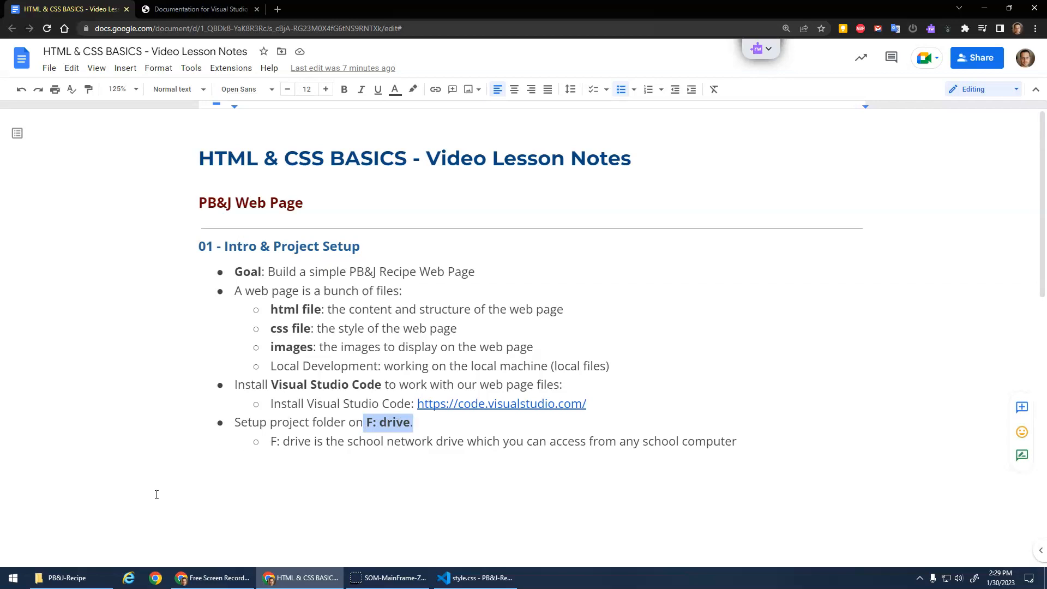
Browse This PC > F: > course folder > PB&J-Recipe and select style.css
{"action": "left_click", "coordinate": [66, 578]}
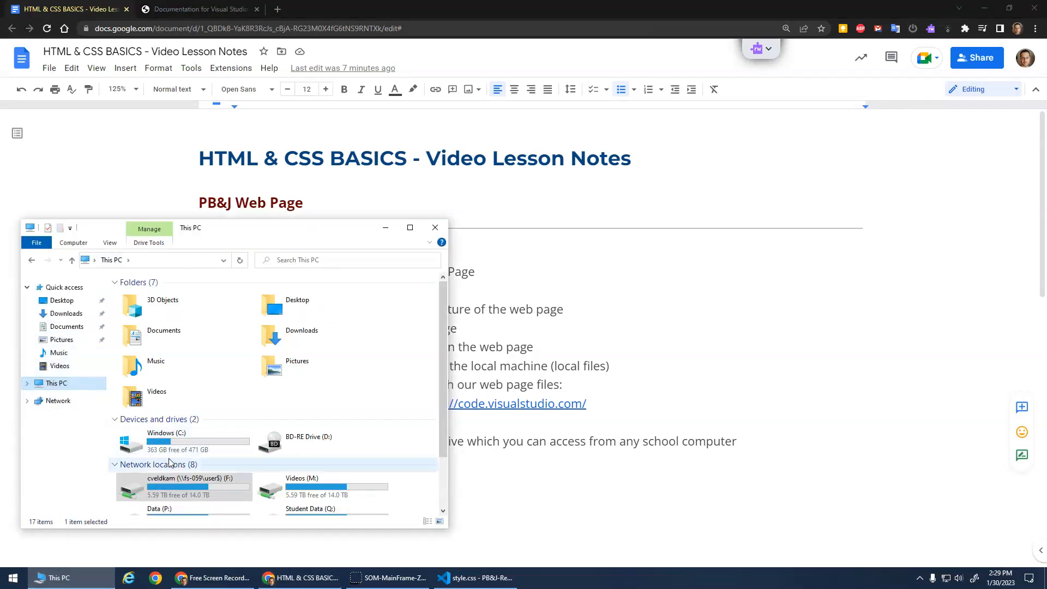
{"action": "double_click", "coordinate": [182, 485]}
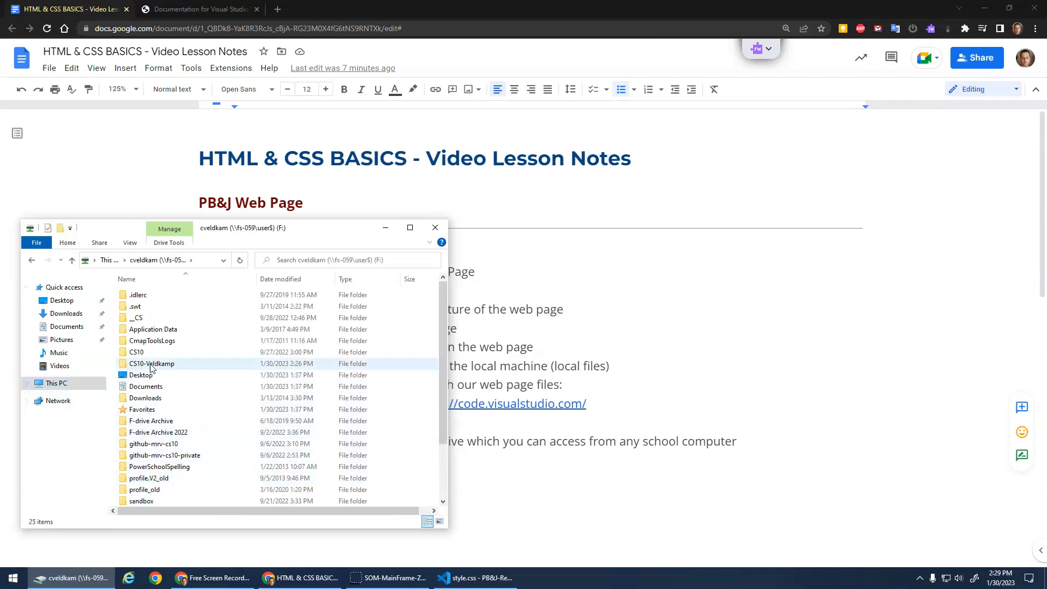
{"action": "double_click", "coordinate": [151, 363]}
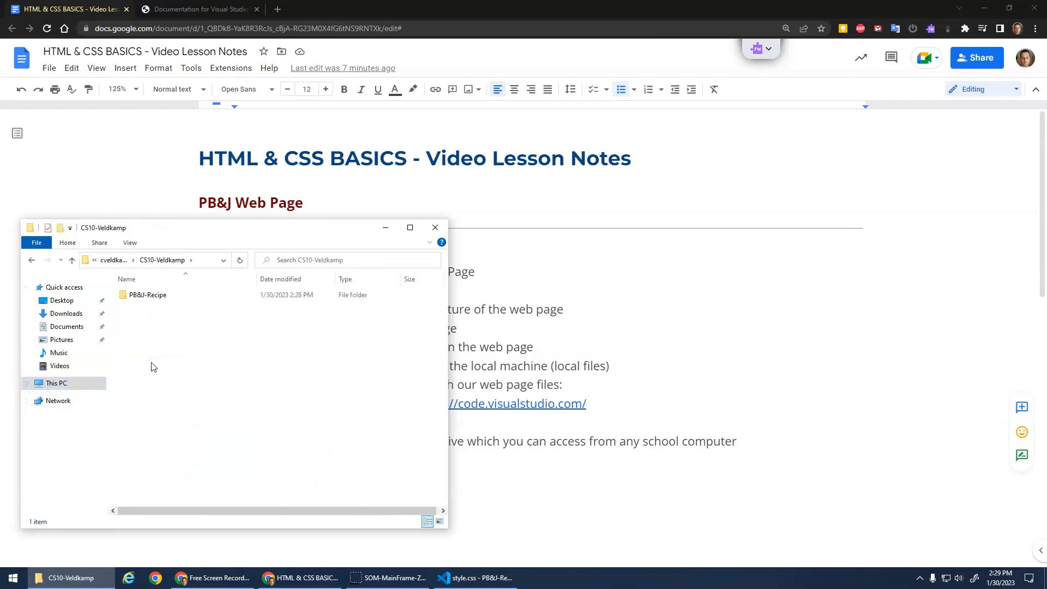
{"action": "mouse_move", "coordinate": [146, 294]}
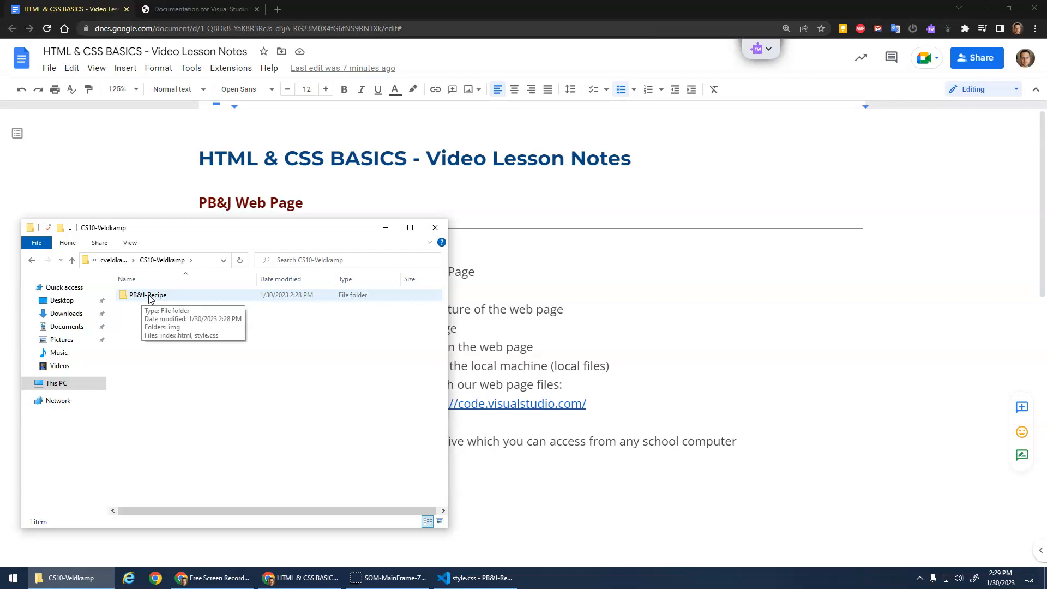
{"action": "double_click", "coordinate": [147, 295]}
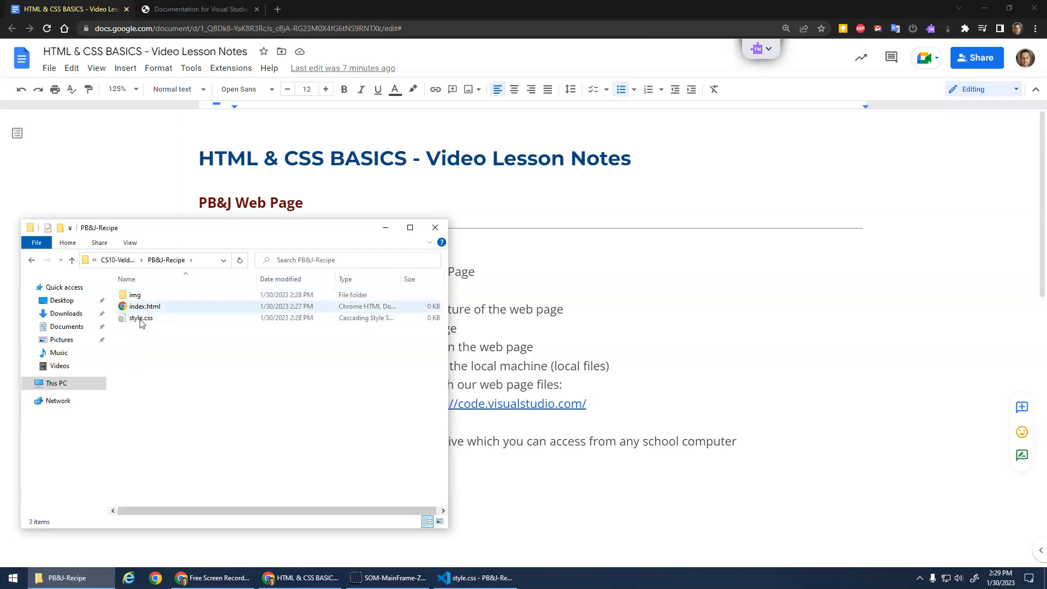
{"action": "mouse_move", "coordinate": [153, 307]}
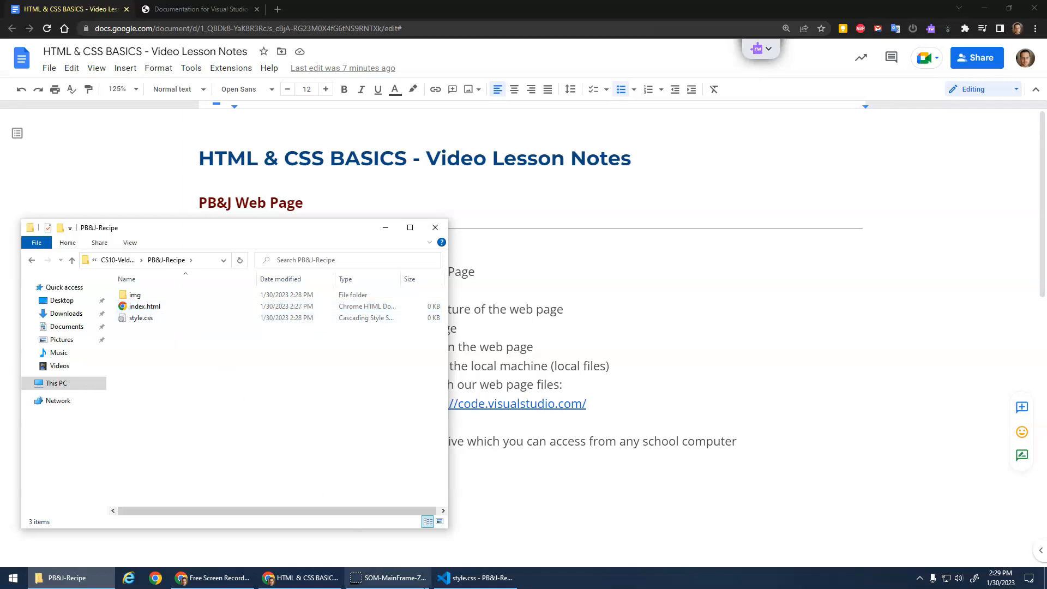
{"action": "left_click", "coordinate": [140, 317]}
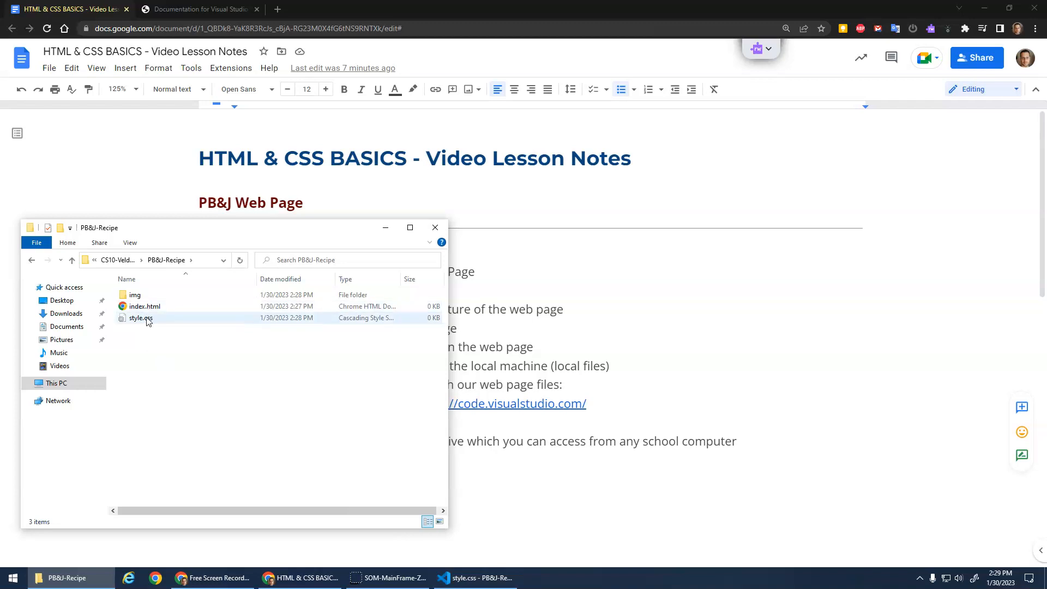
{"action": "mouse_move", "coordinate": [141, 317]}
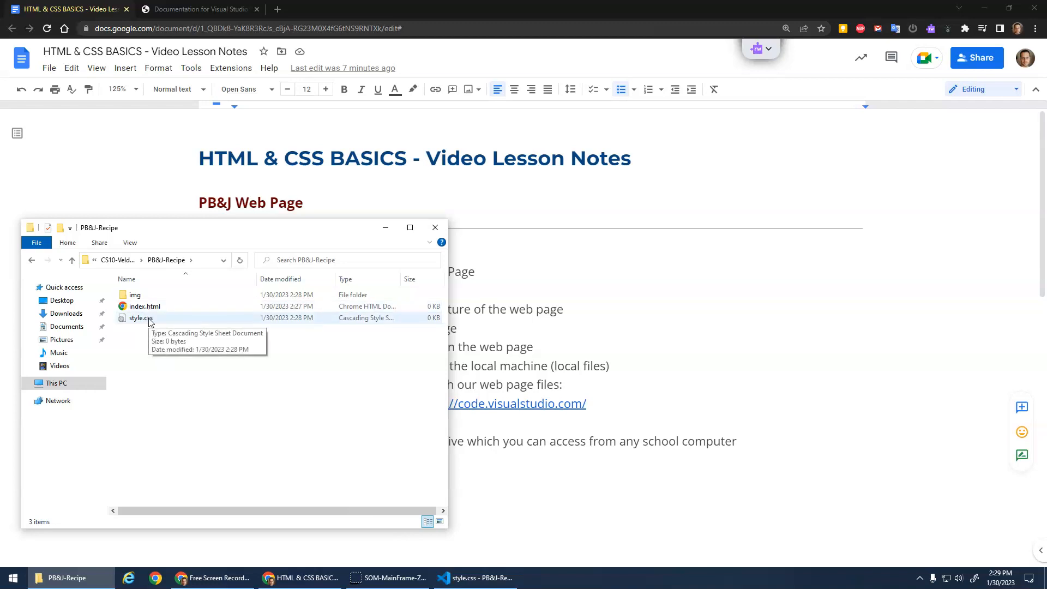